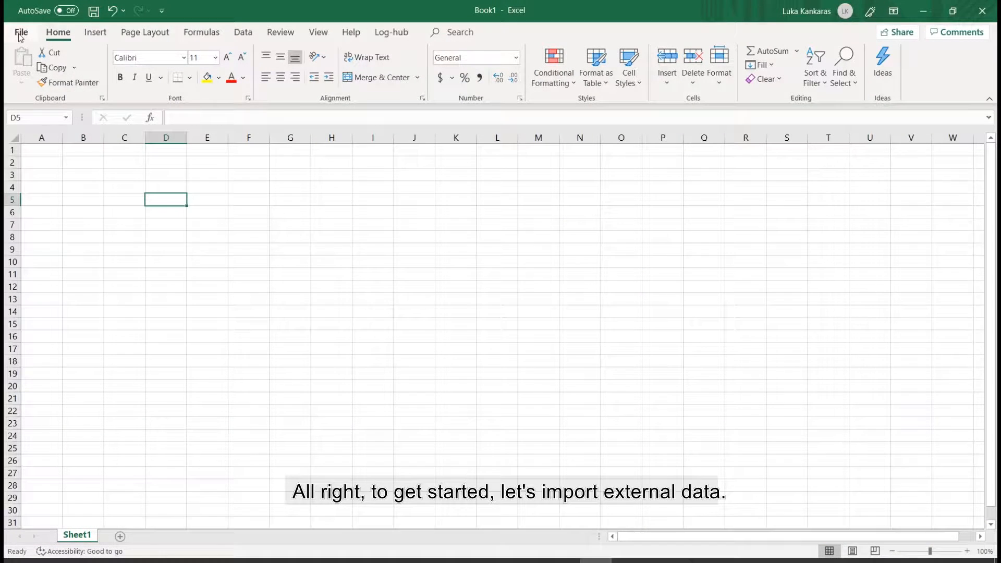
Open the recent Area Mapper workbook from the File > Open list
left_click(20, 32)
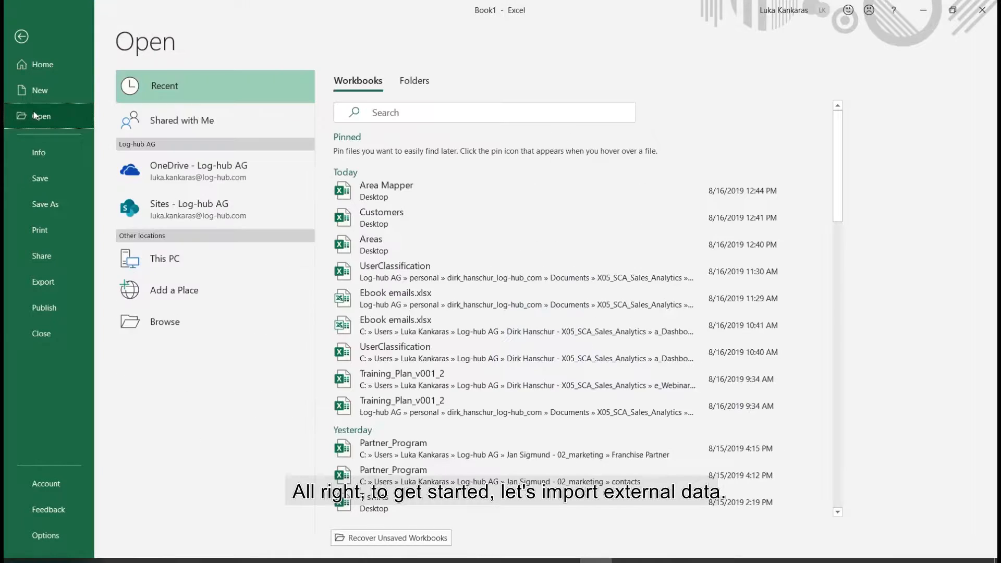
left_click(21, 36)
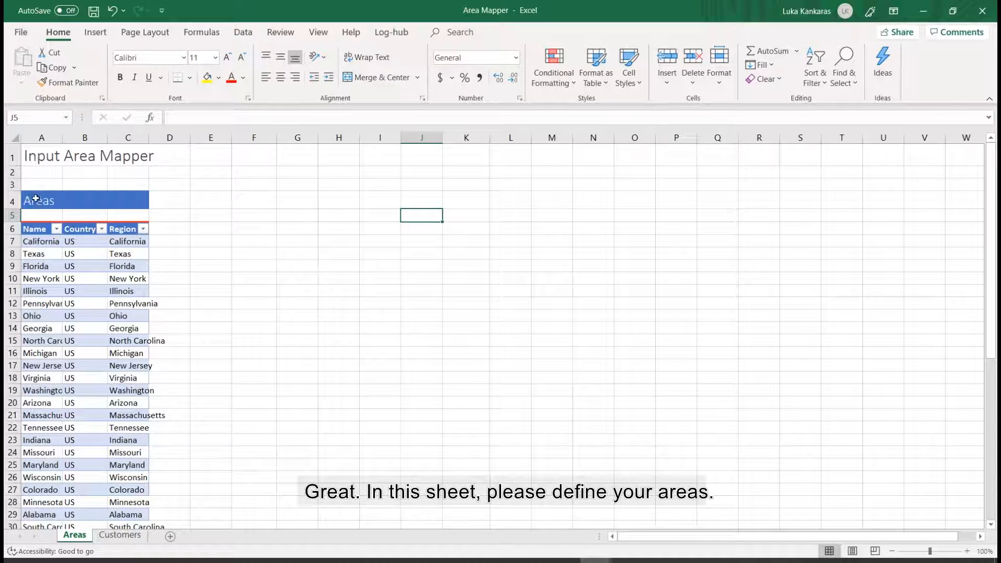
left_click(39, 200)
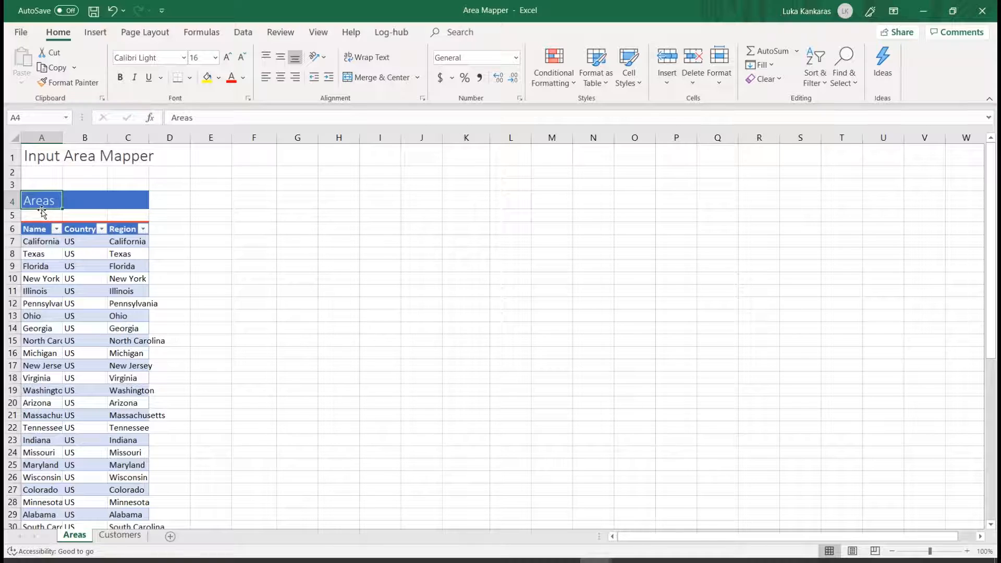
left_click(35, 228)
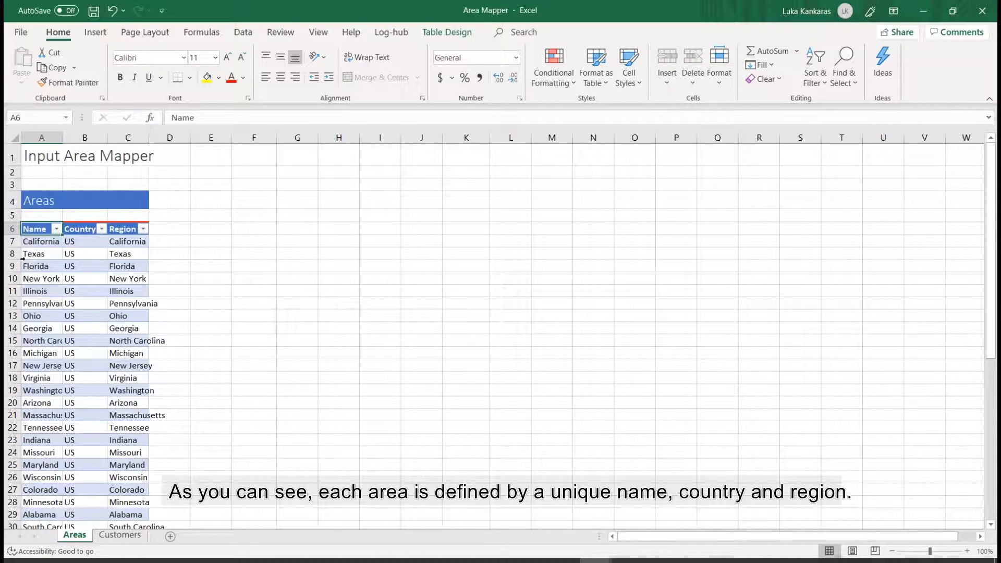
left_click(83, 228)
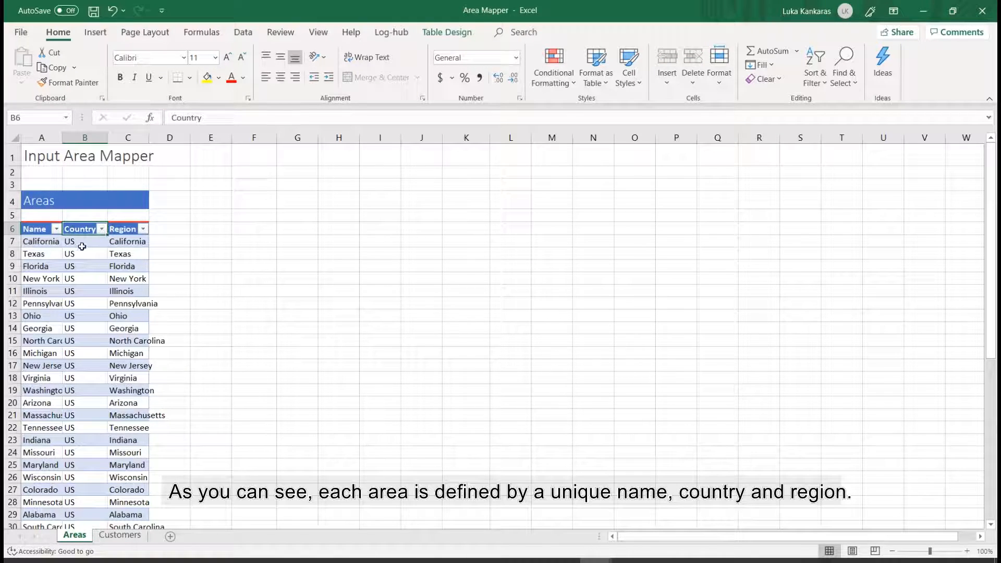
left_click(127, 228)
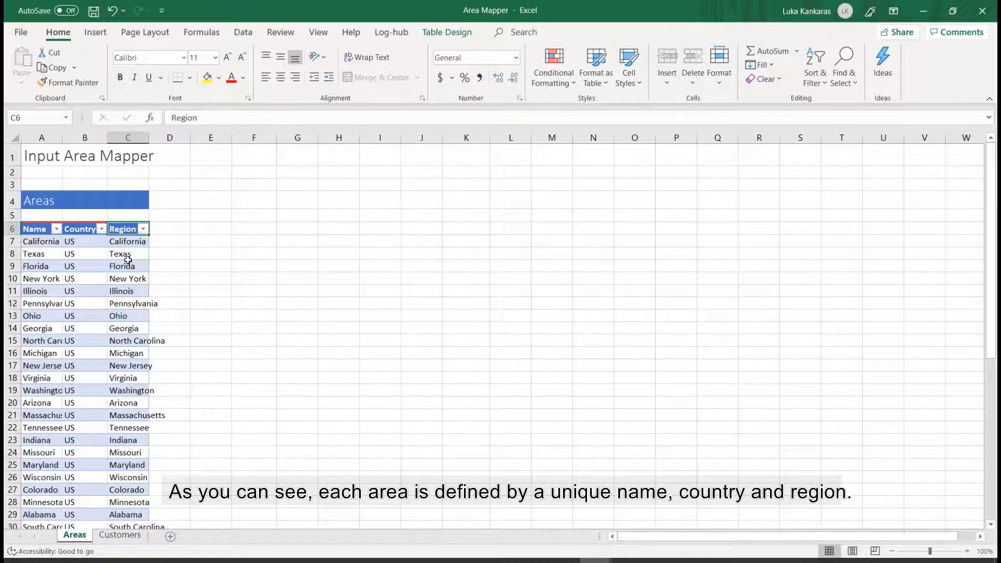
left_click(169, 229)
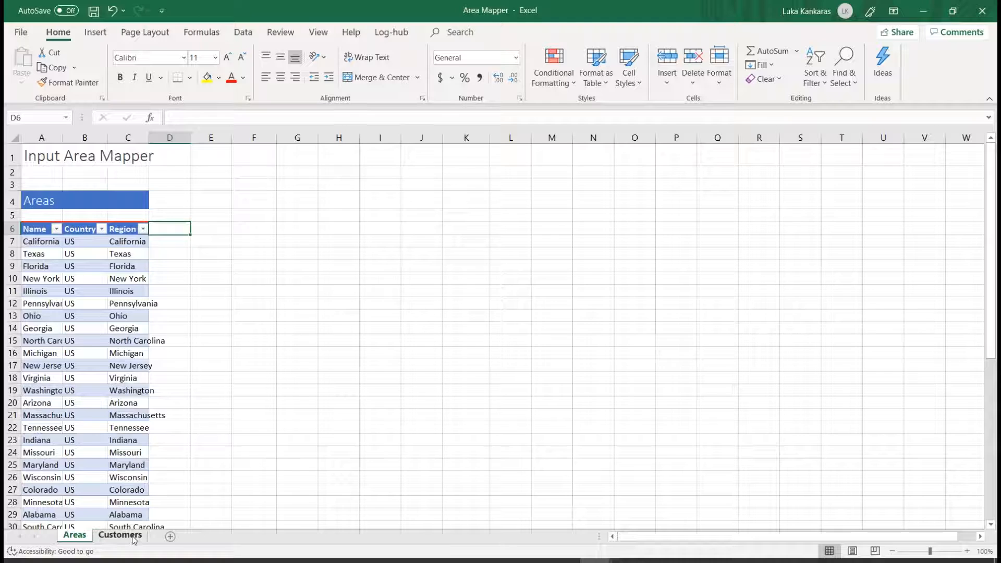
Review the Customers sheet's Zip and Quantity columns without changing data
left_click(120, 535)
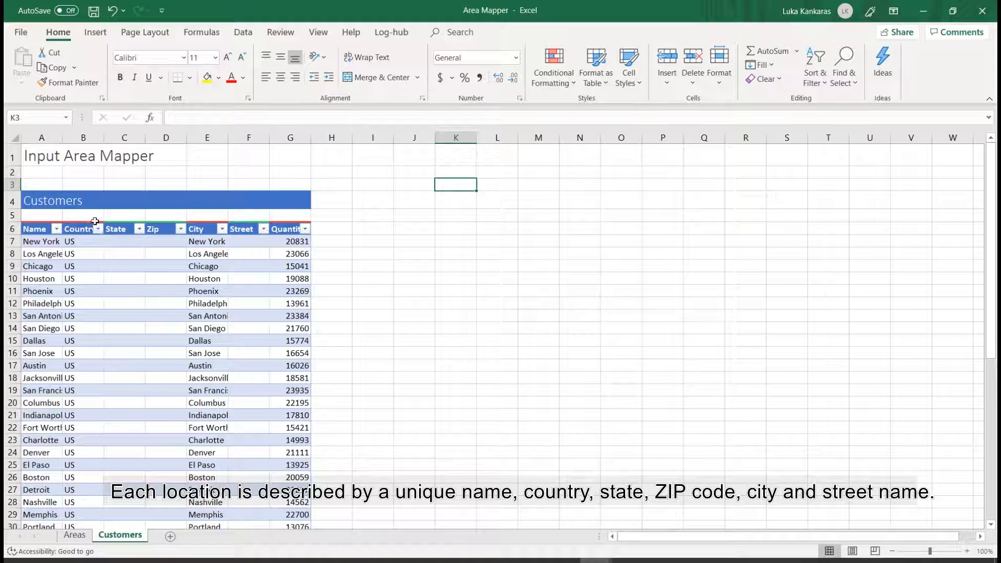
left_click(159, 229)
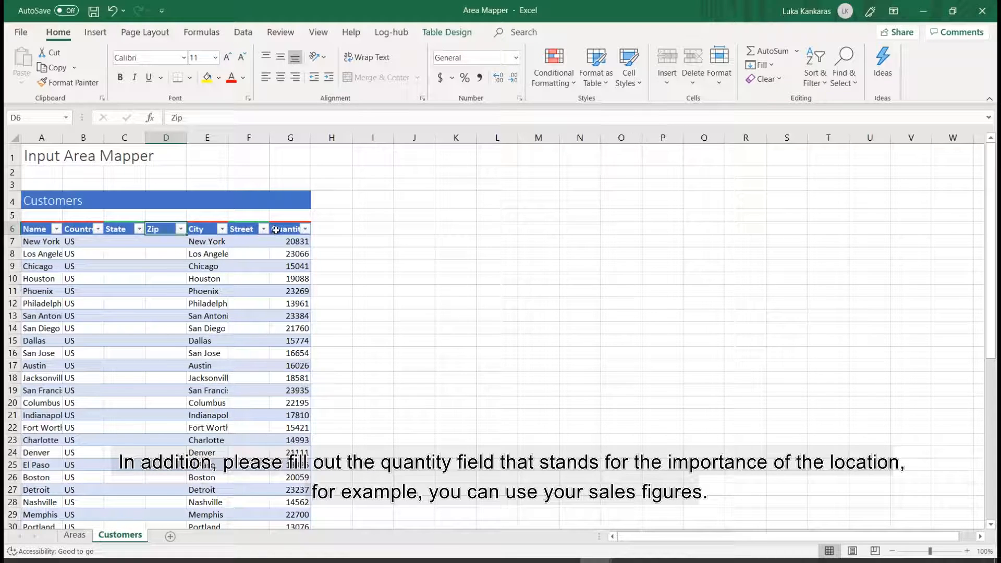
left_click(287, 229)
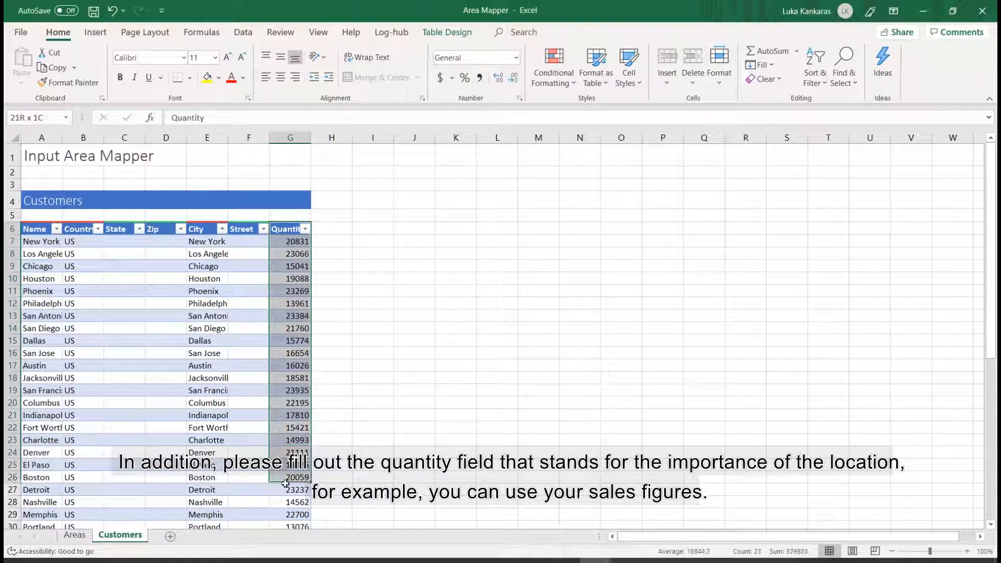
left_click(373, 339)
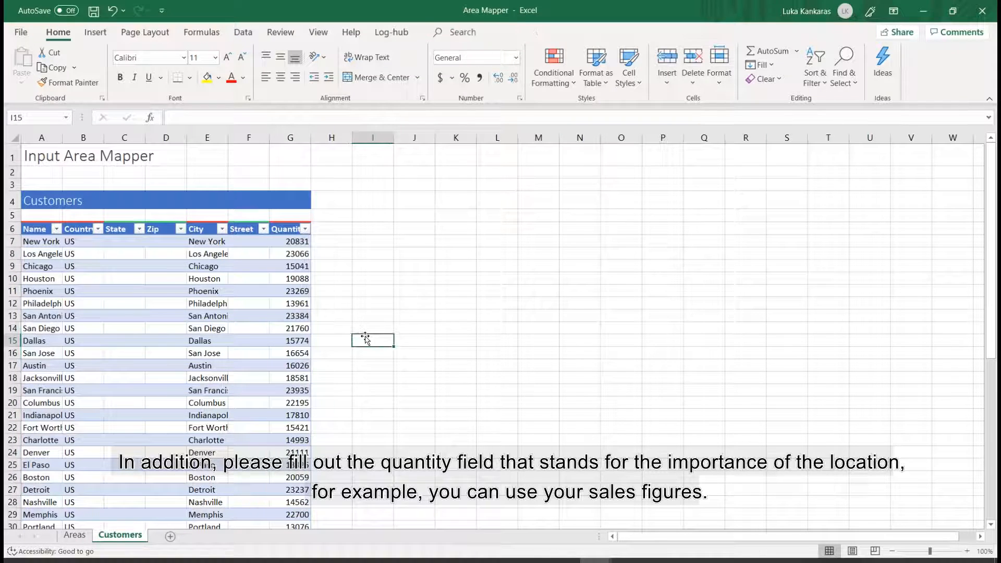
mouse_move(339, 303)
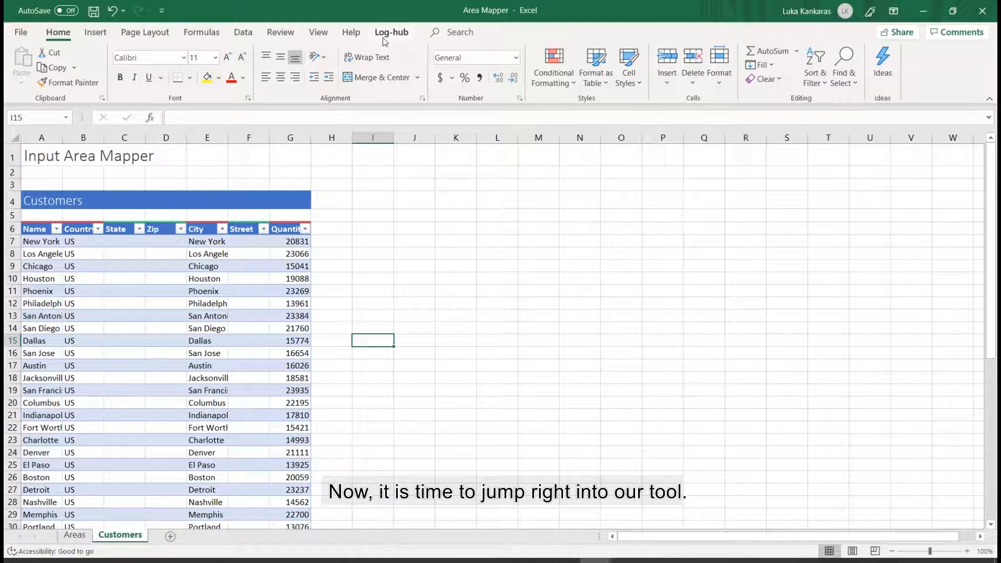
Show the Log-hub Supply Chain Add-in pane and browse its app tiles
left_click(391, 31)
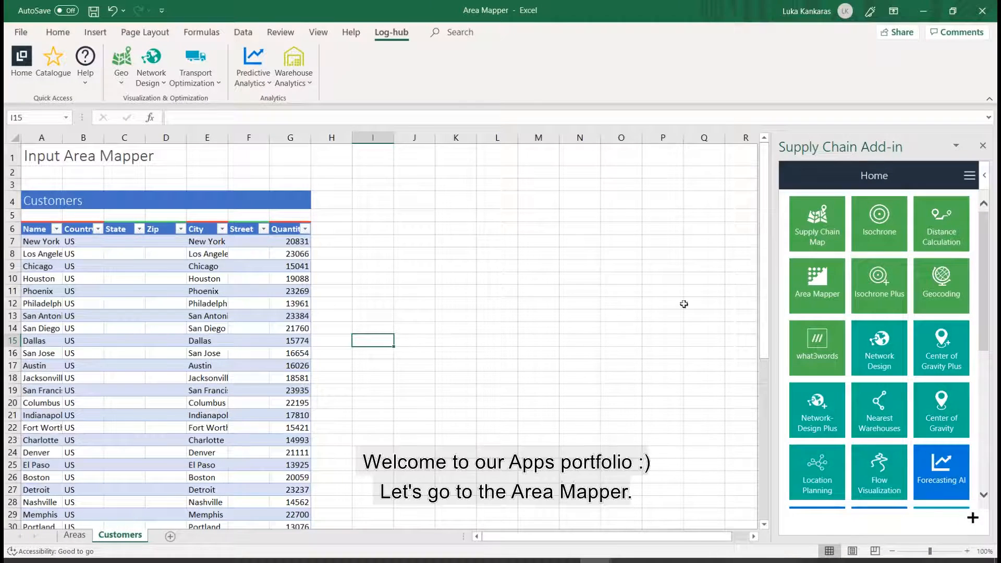
scroll("down", 3)
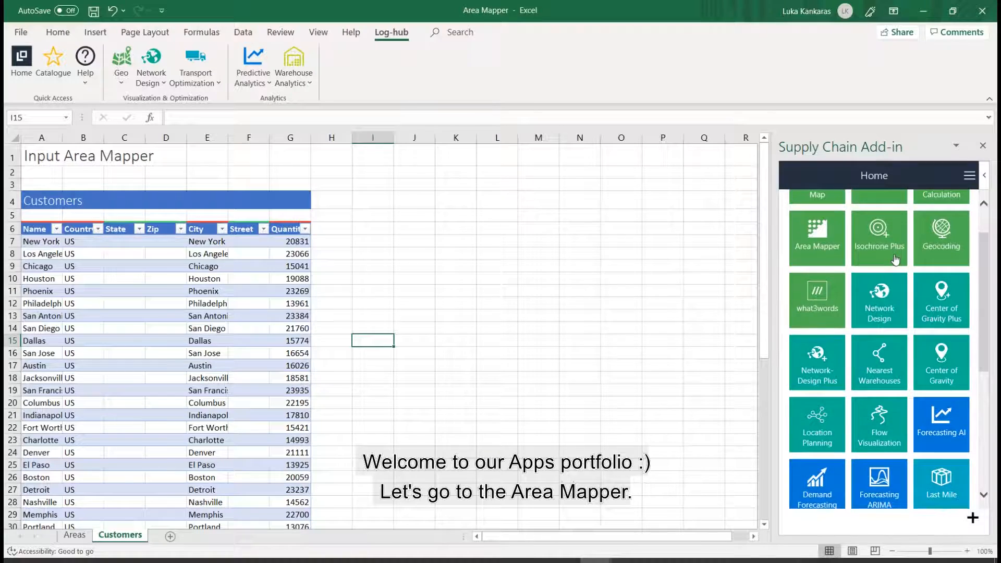
scroll("down", 3)
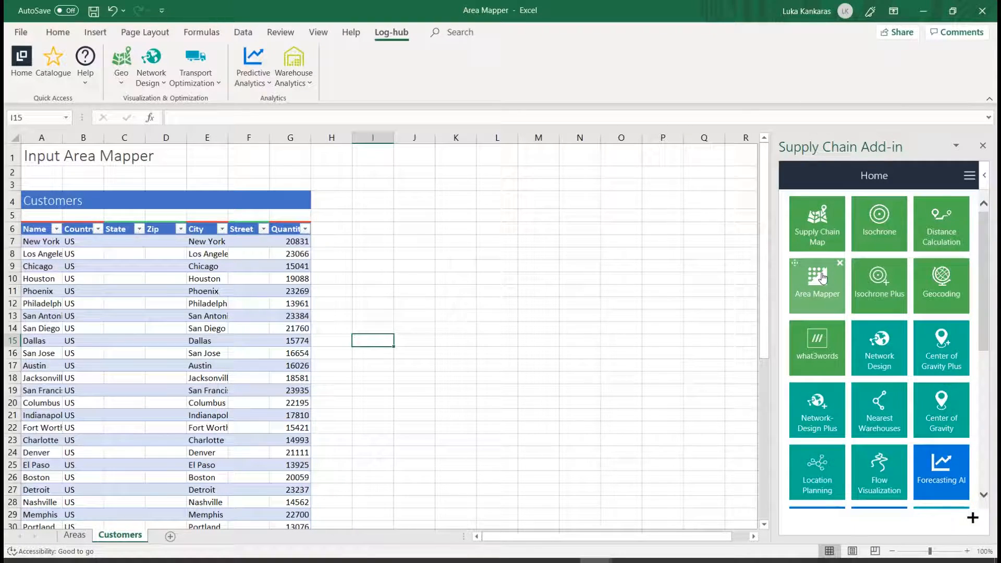
Launch the Area Mapper app and dismiss its information web page
left_click(816, 285)
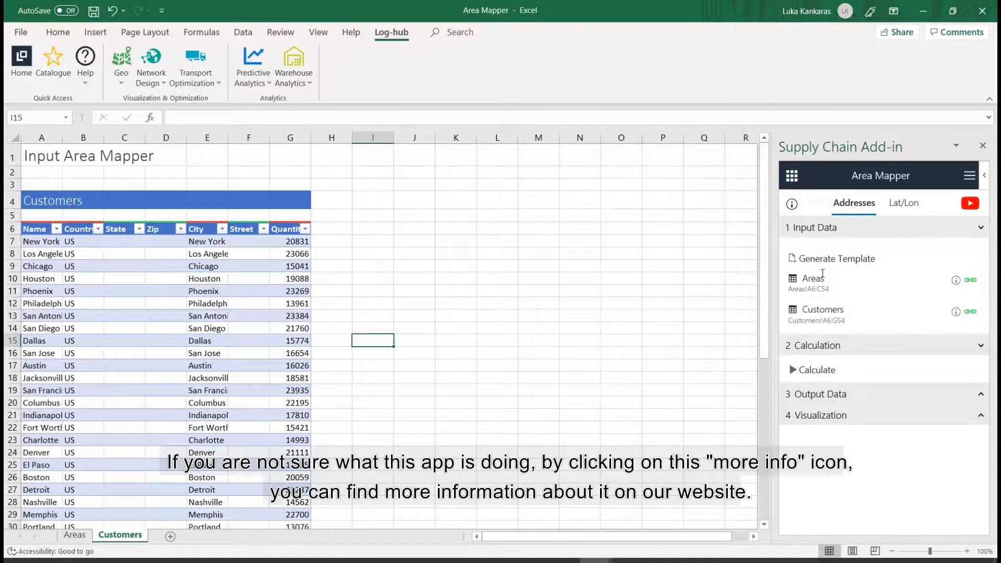
mouse_move(839, 227)
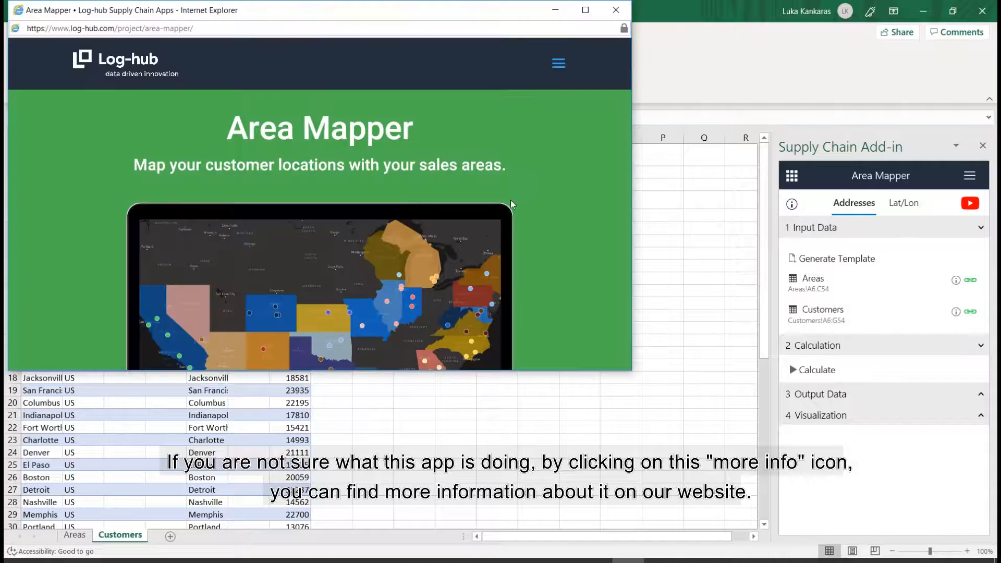
scroll("down", 3)
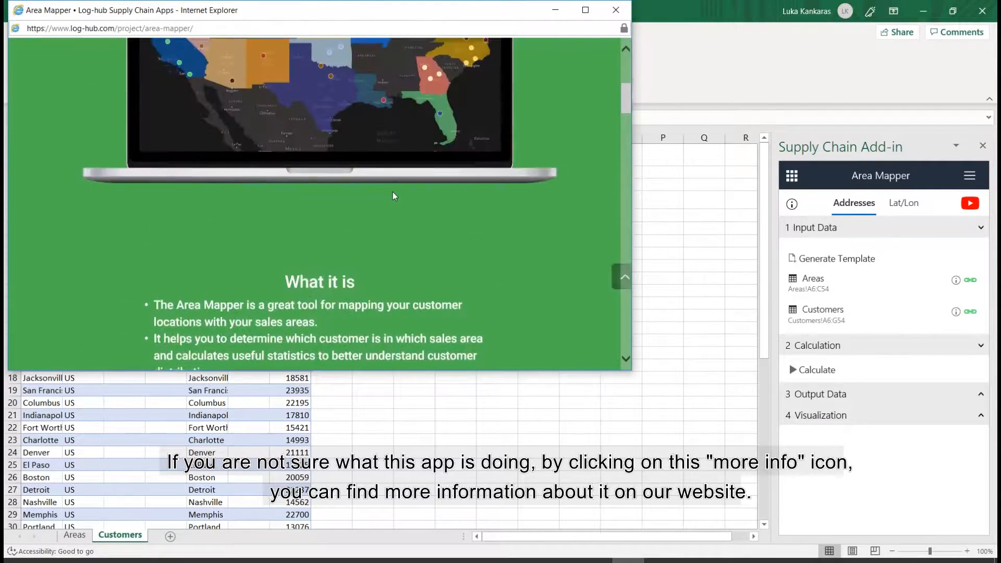
left_click(615, 10)
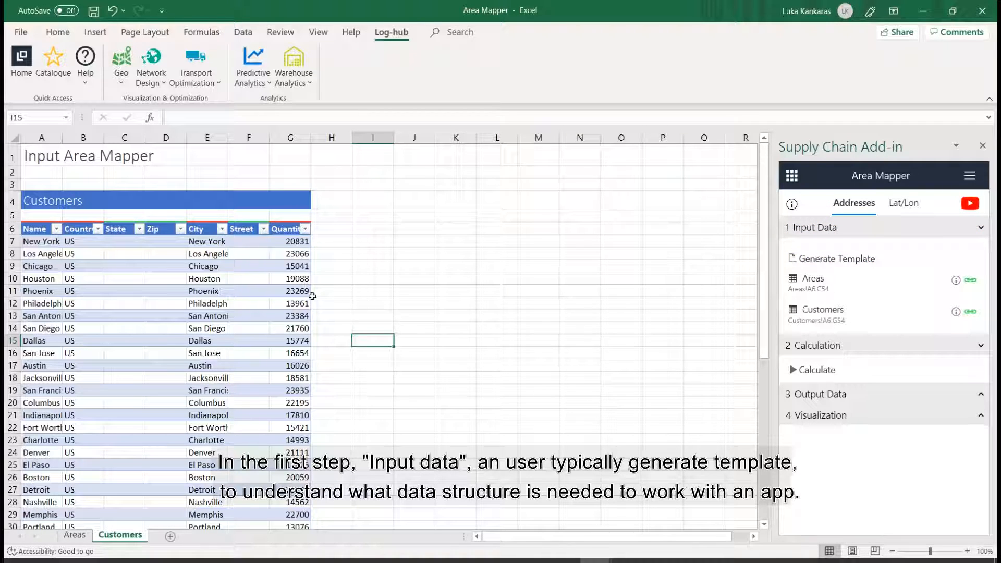
Return to the Areas sheet and review its Name, Country and Region table
left_click(74, 535)
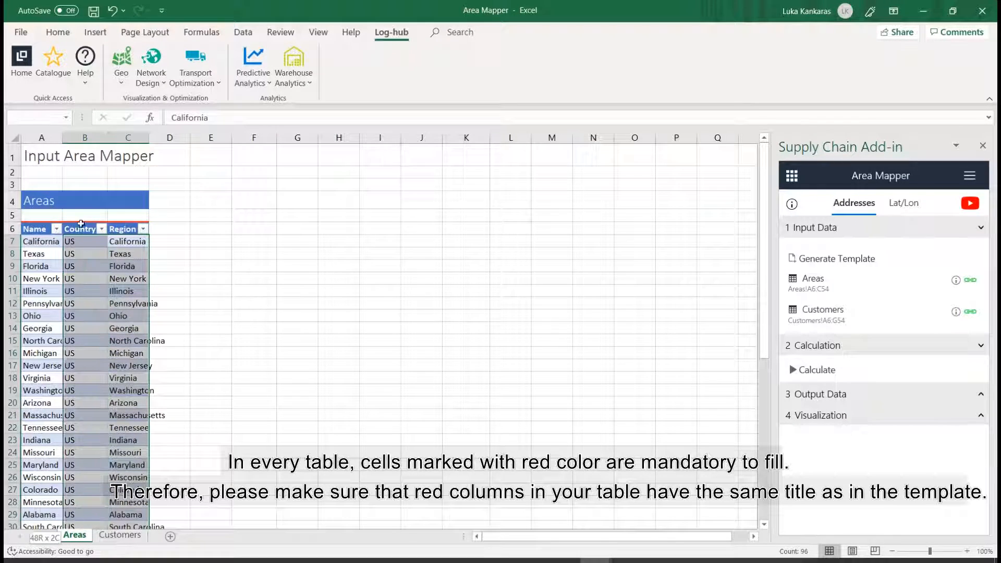
left_click(169, 228)
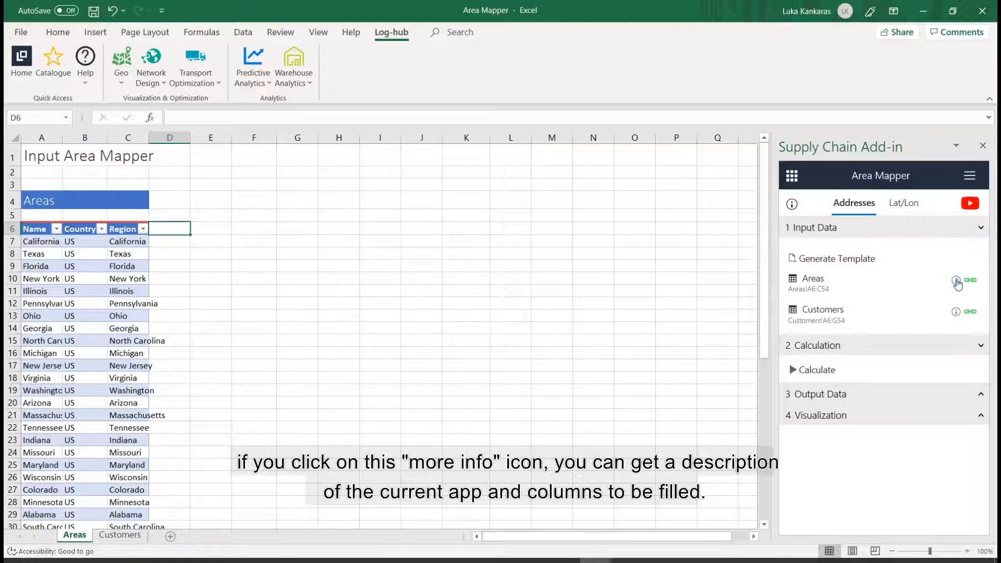
left_click(955, 281)
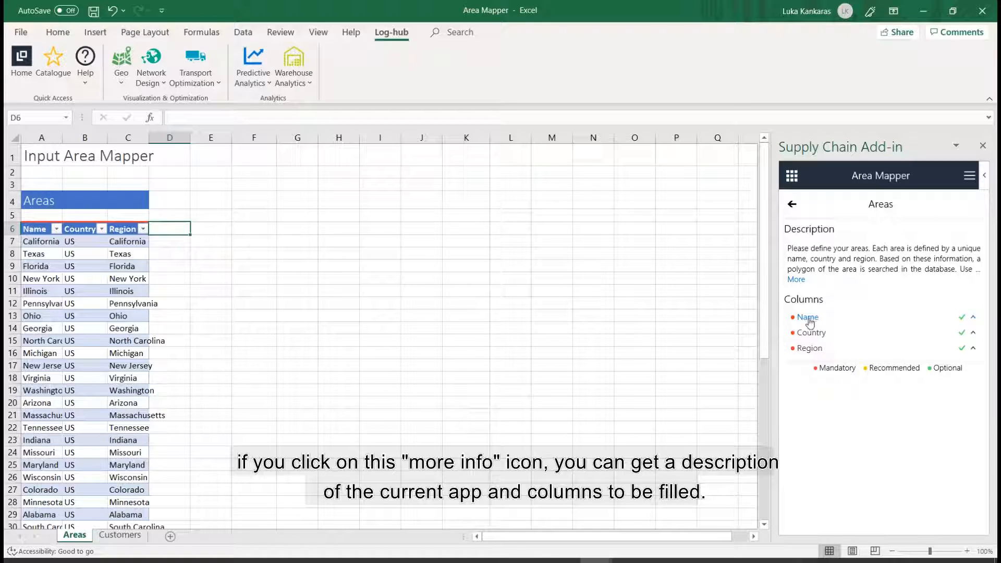
left_click(973, 317)
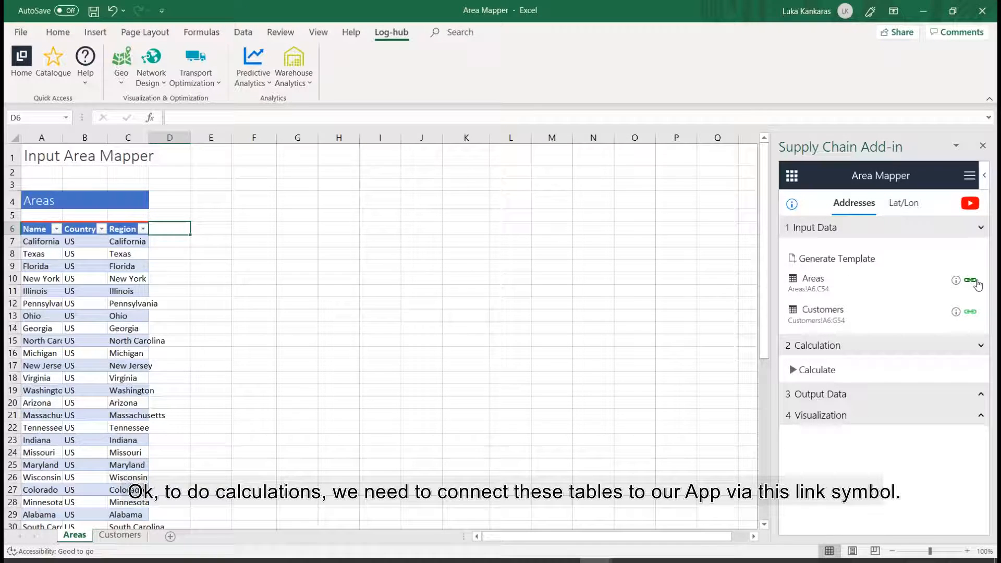
Link the Areas table and the Customers table (Table4) as Area Mapper inputs
left_click(971, 281)
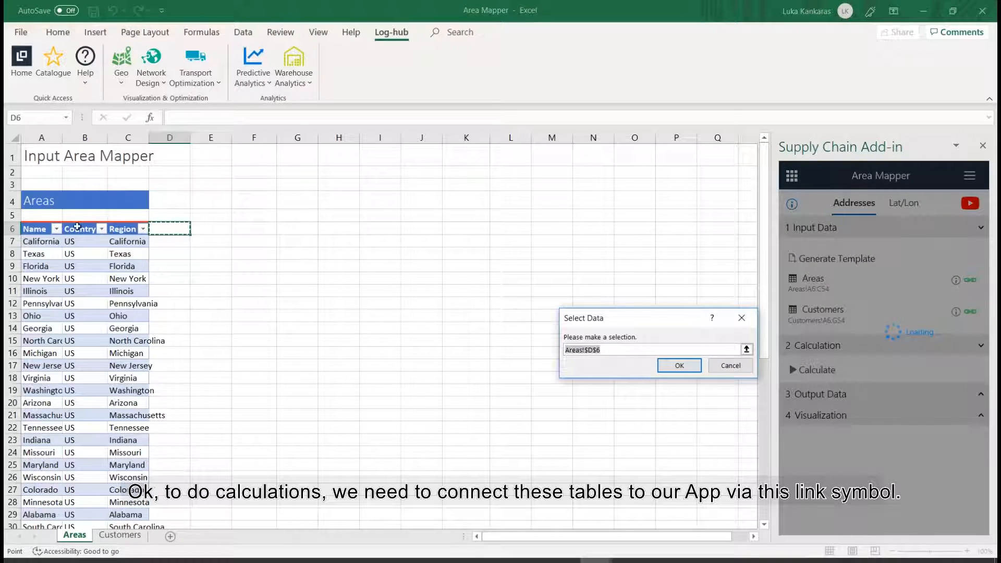
left_click(34, 228)
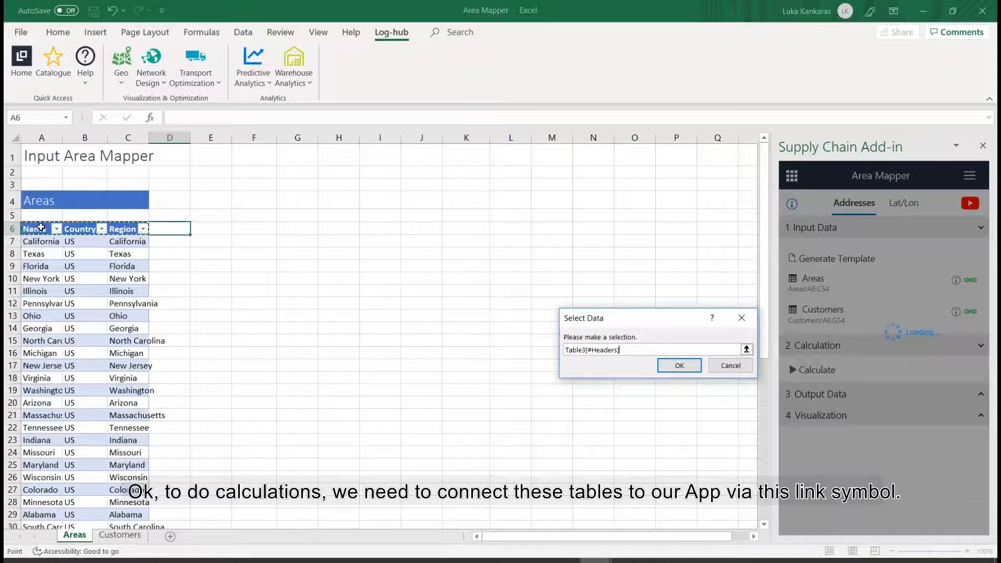
left_click(679, 365)
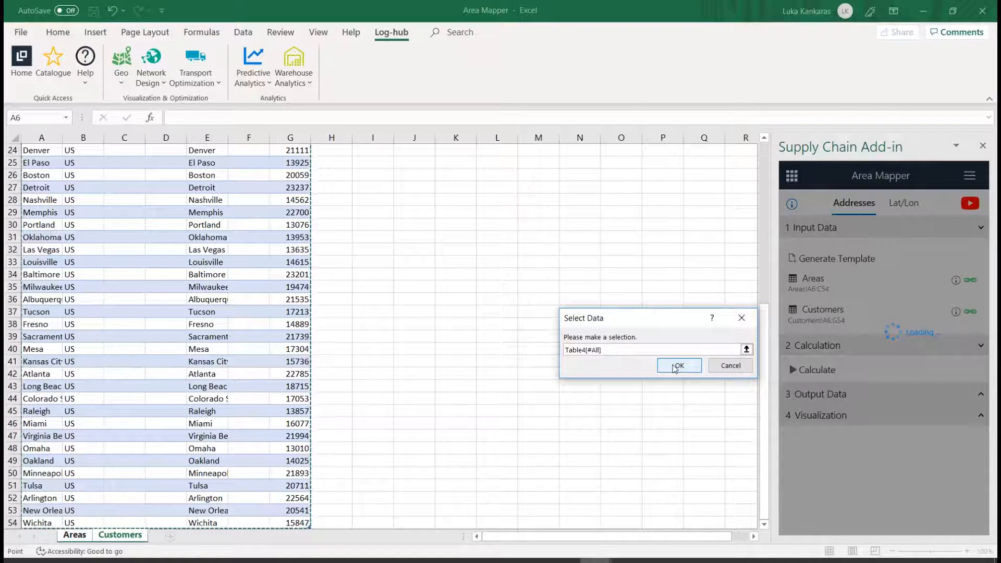
left_click(677, 365)
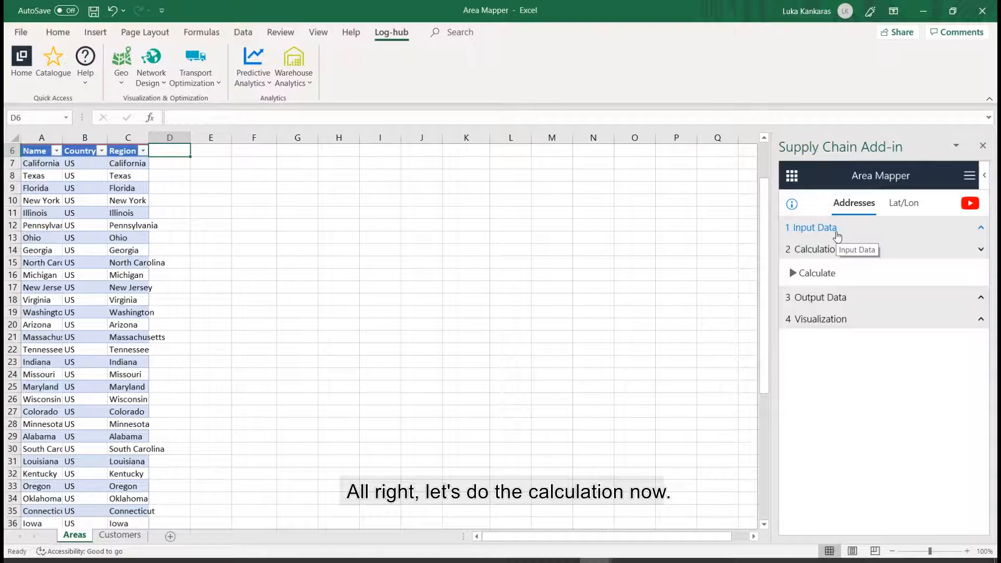
Run the calculation and export all output tables to a new Output Area Mapper sheet
left_click(816, 273)
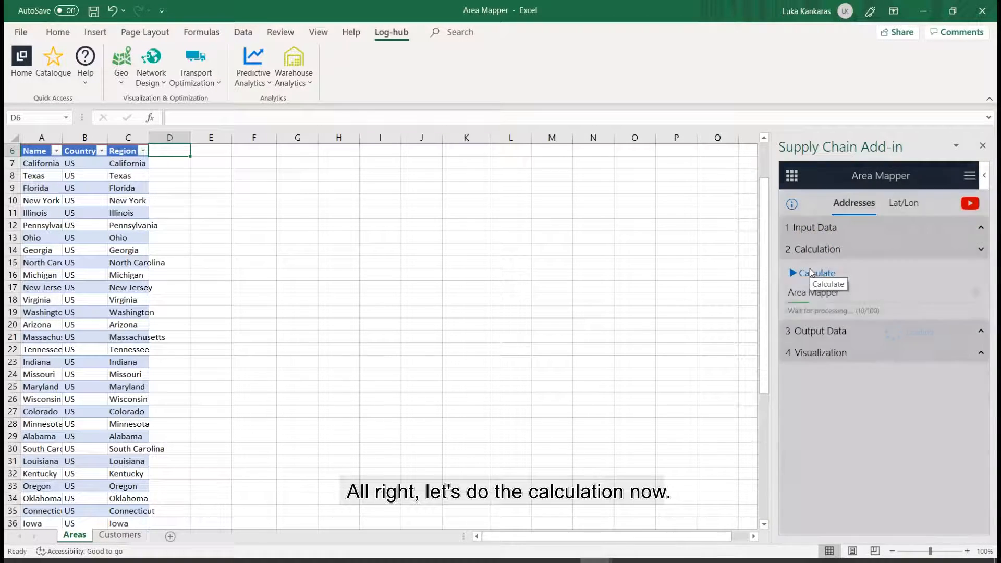
left_click(817, 273)
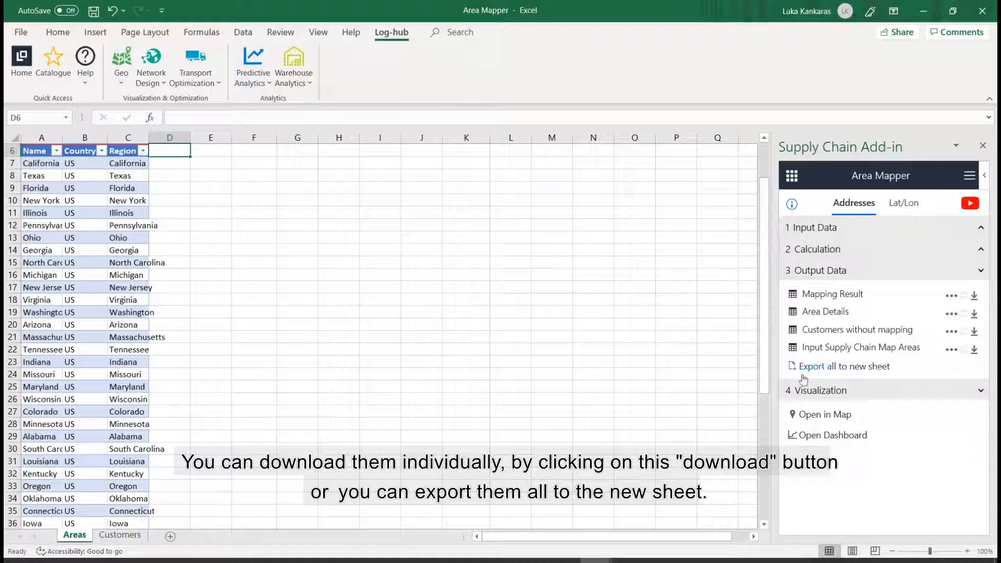
mouse_move(845, 367)
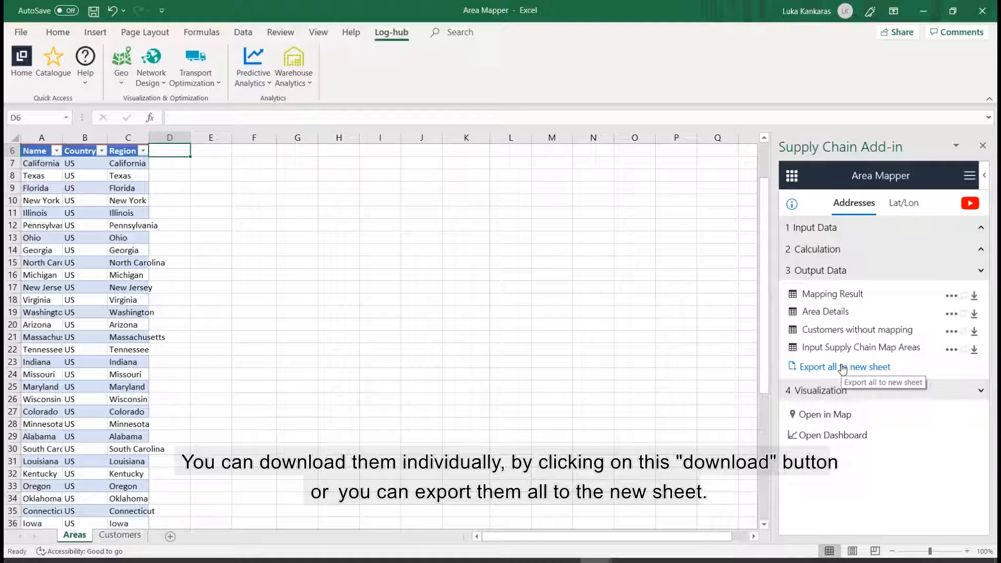
left_click(845, 367)
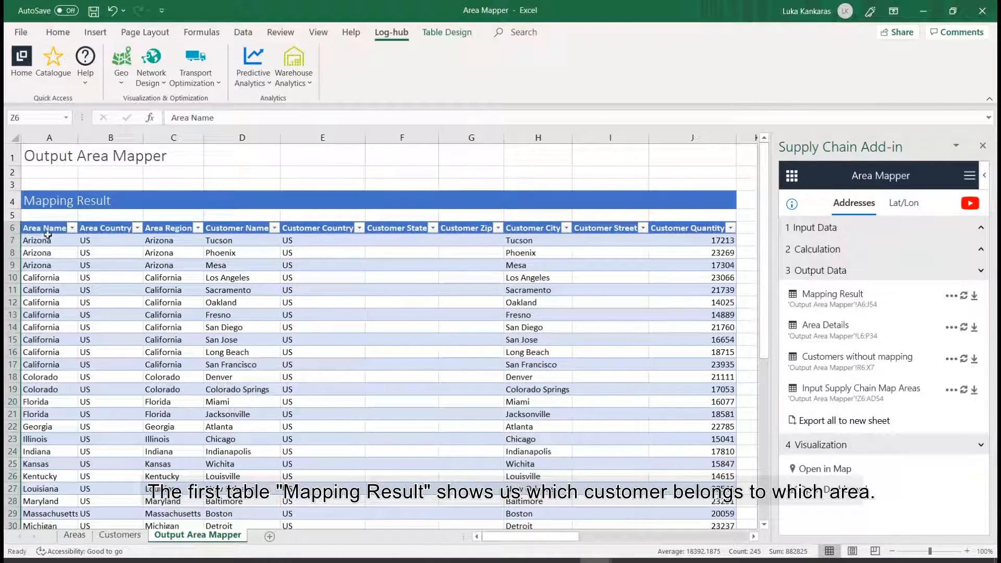
scroll("down", 3)
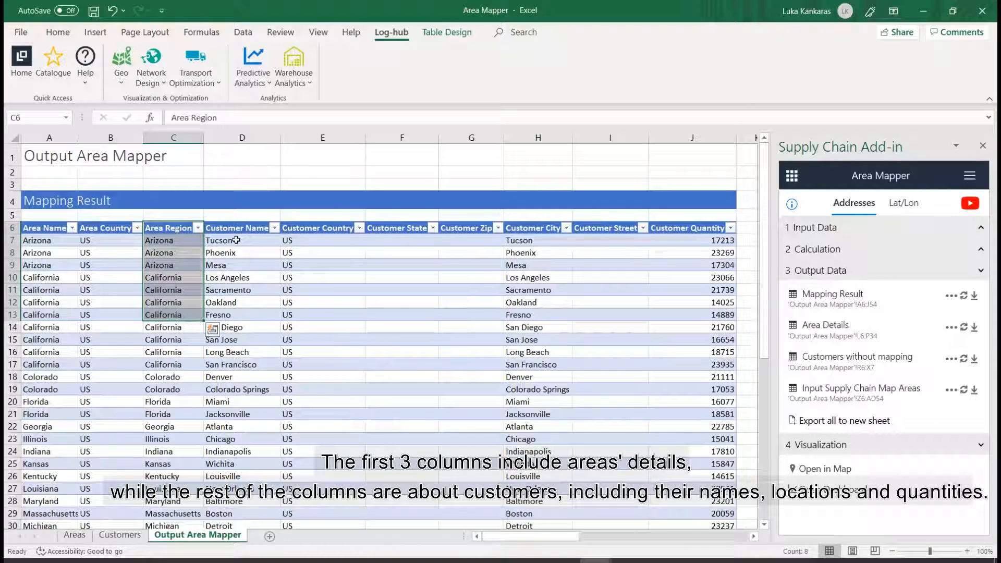
left_click(322, 228)
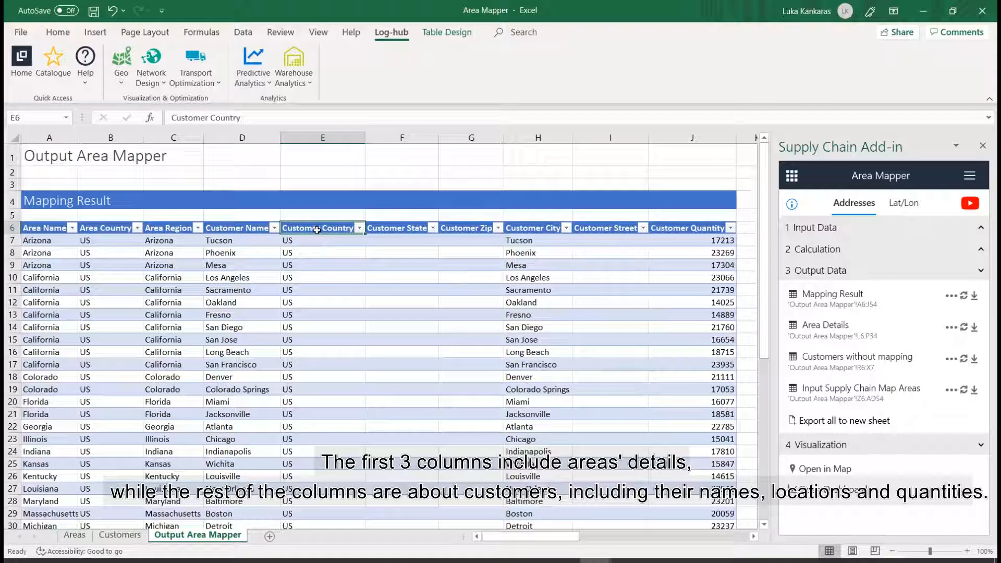
left_click(401, 227)
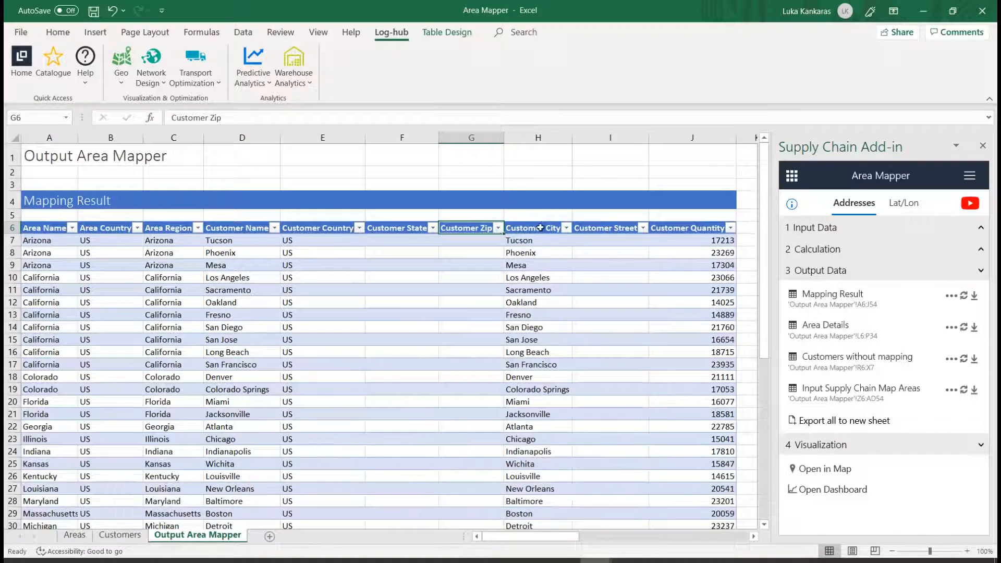
left_click(610, 228)
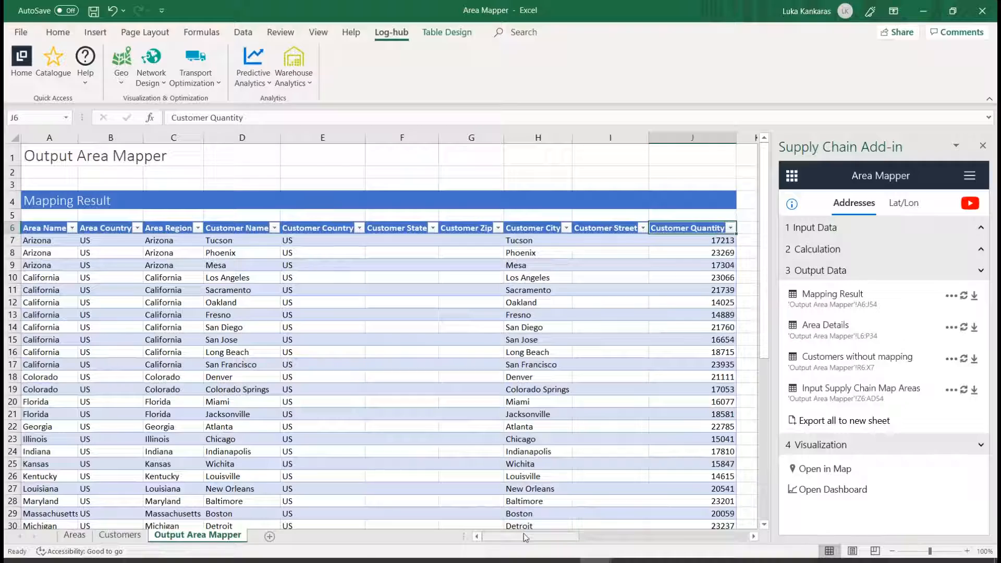
Review Area Details regions, quantities and customer counts, and the empty Customers without mapping table
scroll("right", 3)
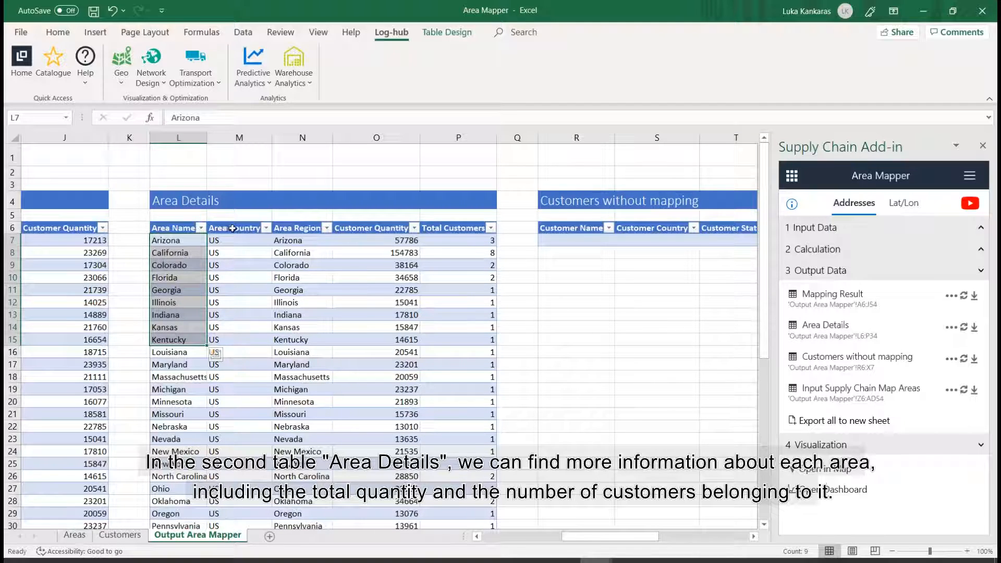
left_click_drag(302, 240, 302, 302)
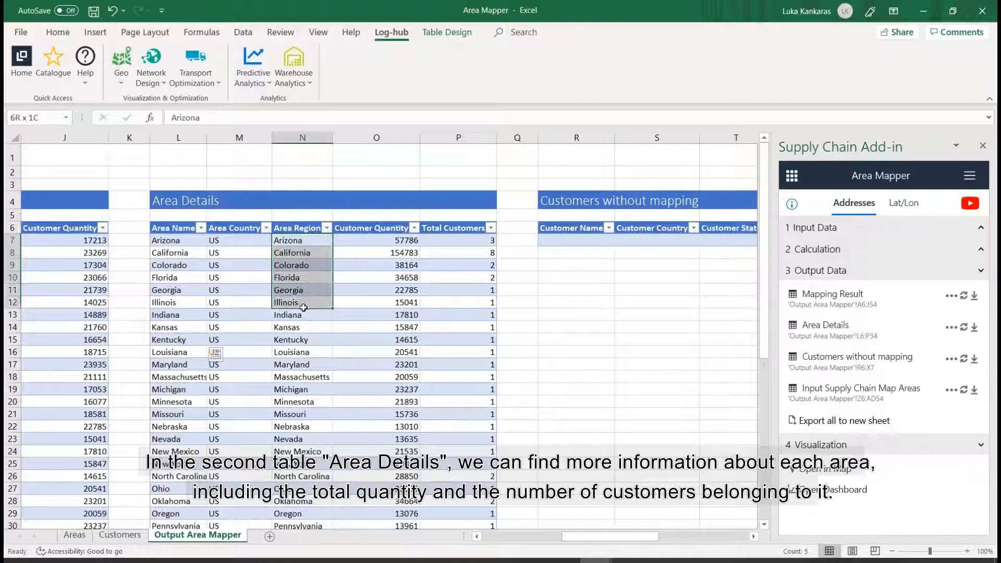
left_click_drag(302, 240, 375, 302)
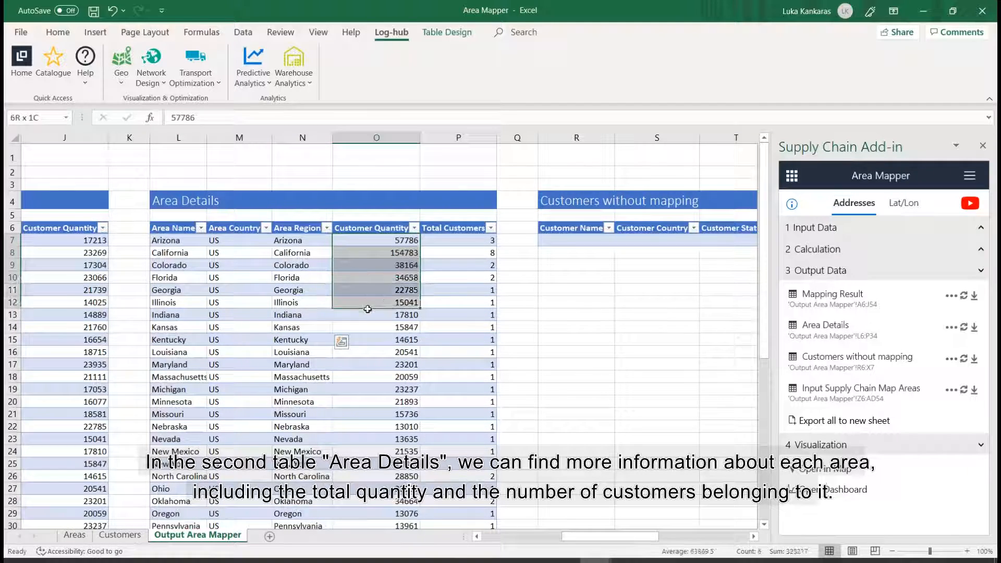
left_click(458, 240)
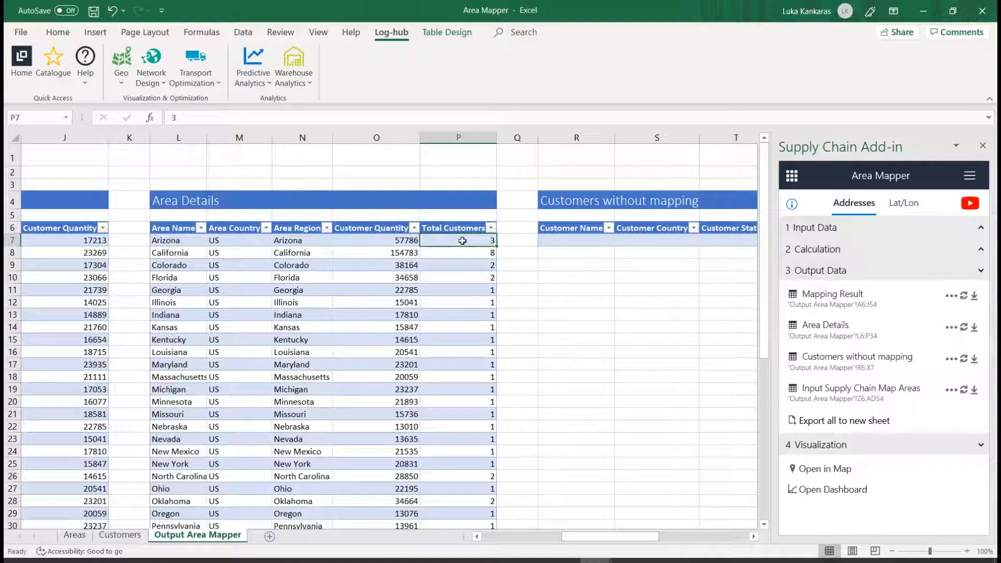
left_click(458, 302)
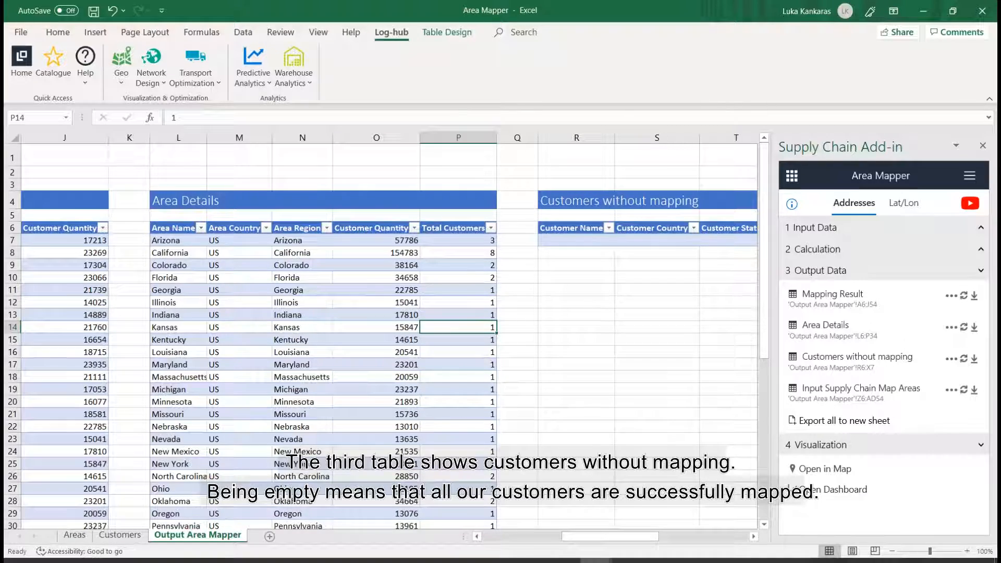
scroll("right", 3)
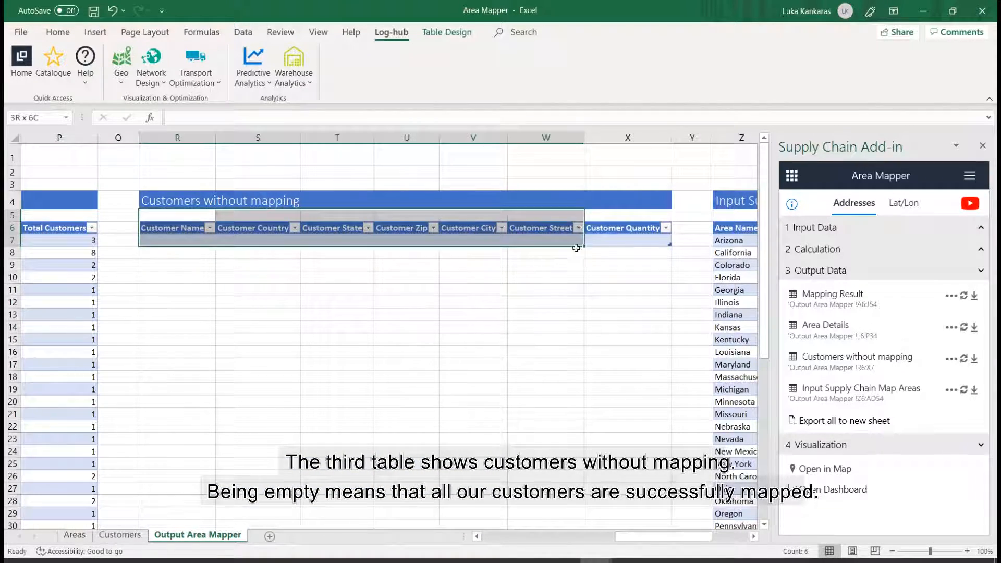
left_click(627, 277)
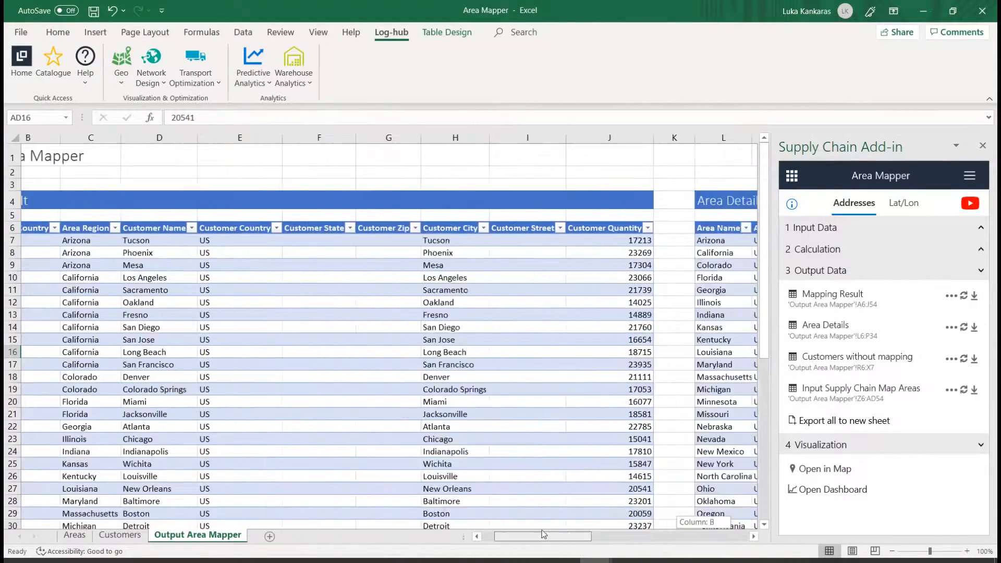
Collapse Output Data and expand the Visualization step in the Area Mapper pane
left_click(820, 270)
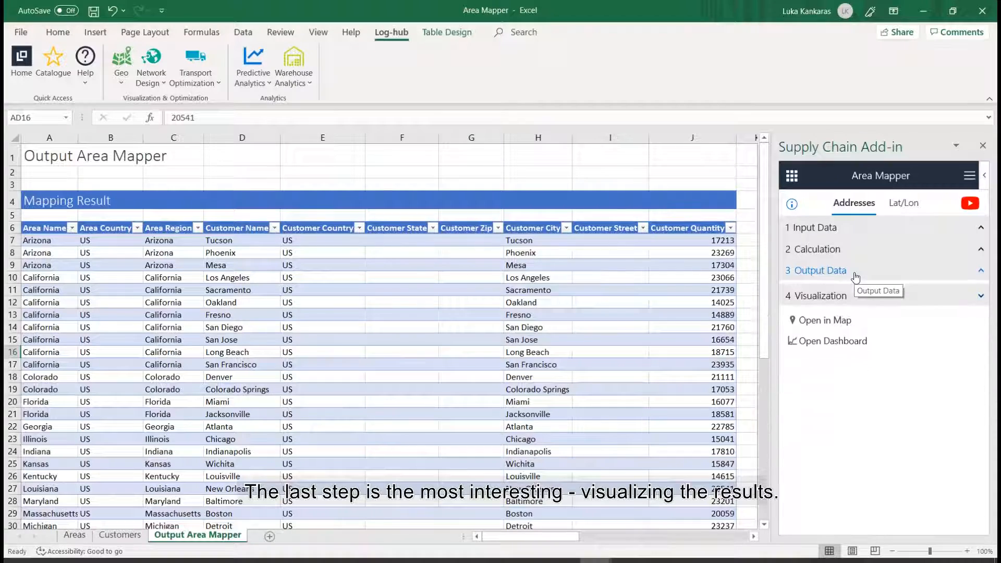
left_click(817, 270)
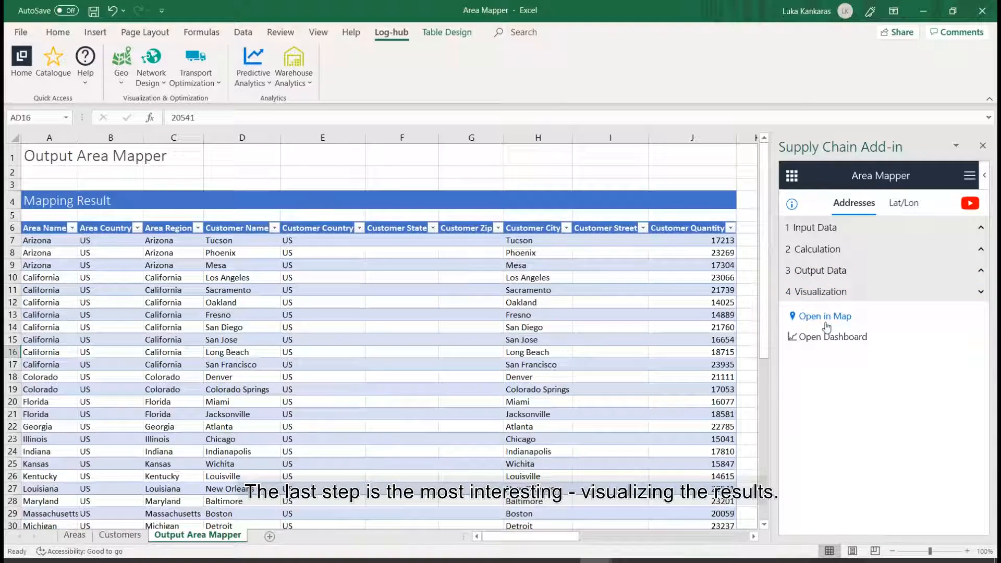
Open the results in Log-hub Maps, inspect the Nevada popup, and show the Layers panel
left_click(825, 316)
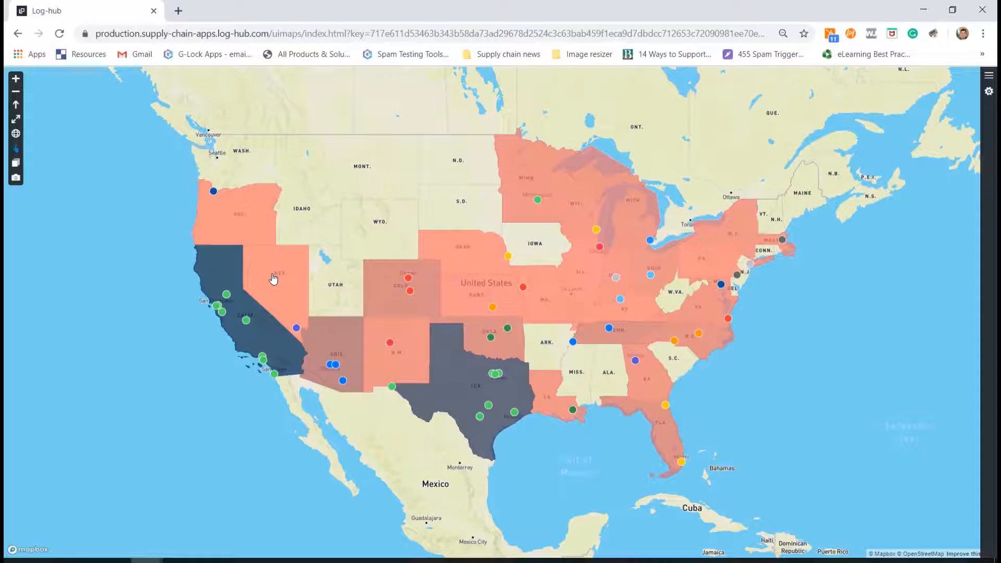
left_click(273, 278)
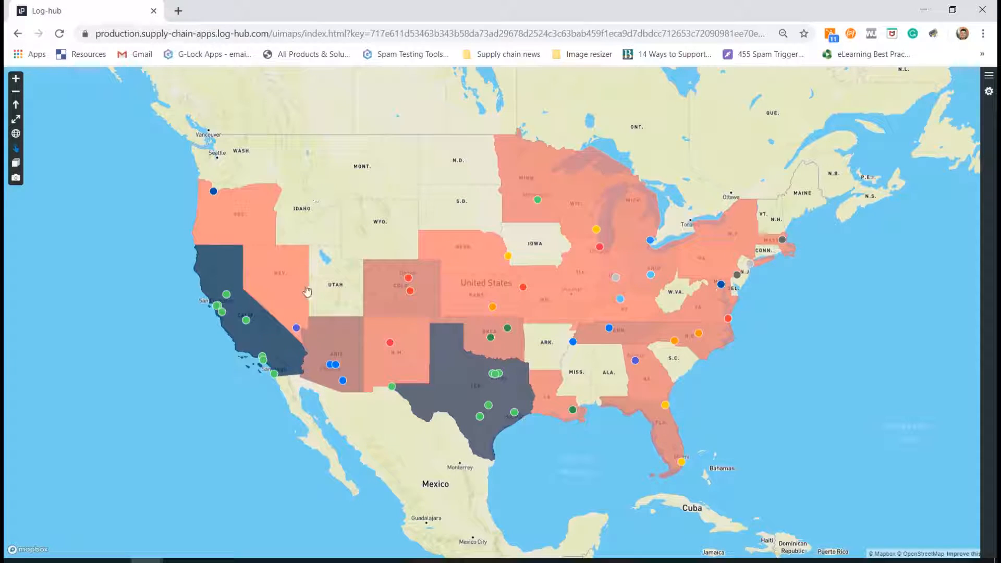
left_click(307, 290)
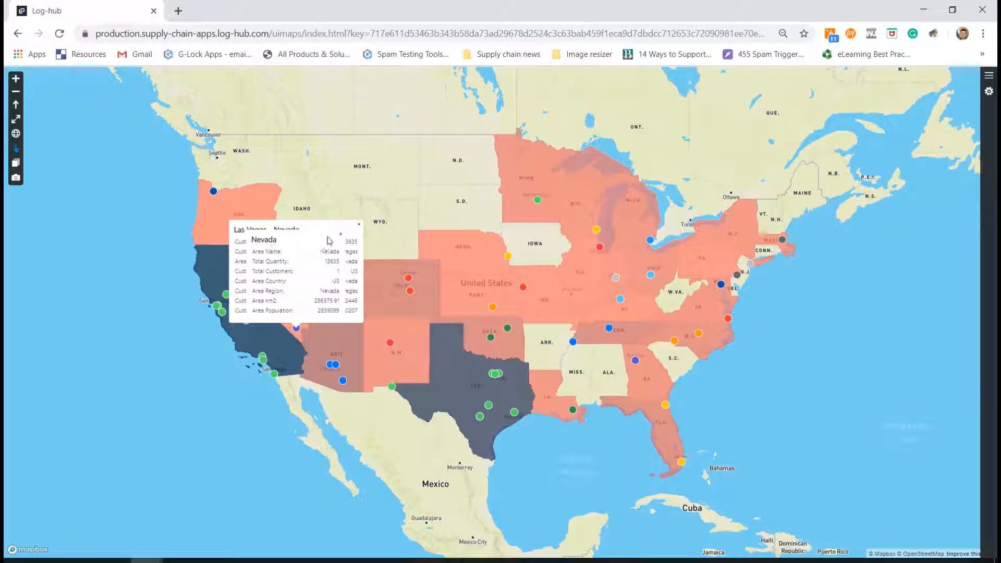
left_click(358, 224)
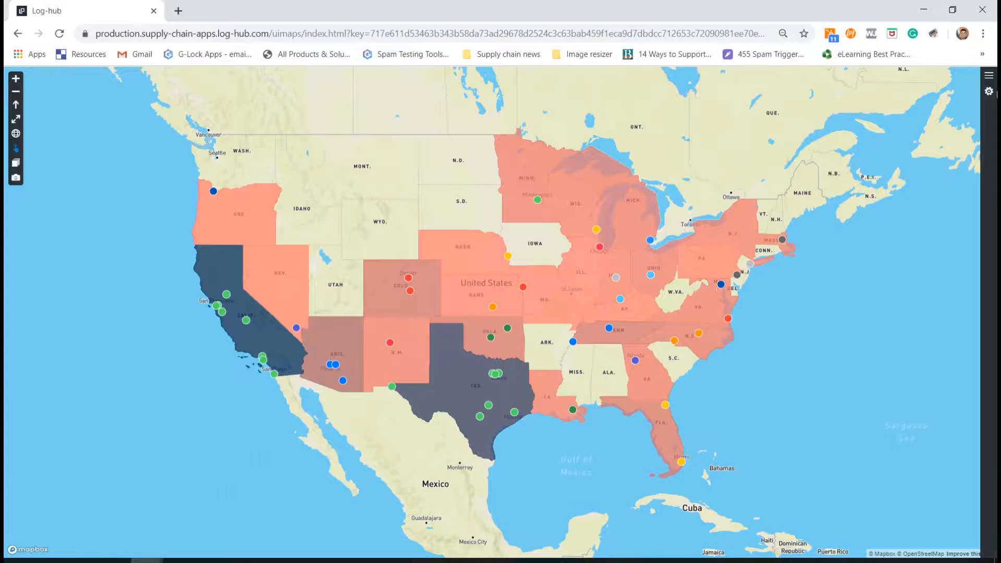
left_click(989, 75)
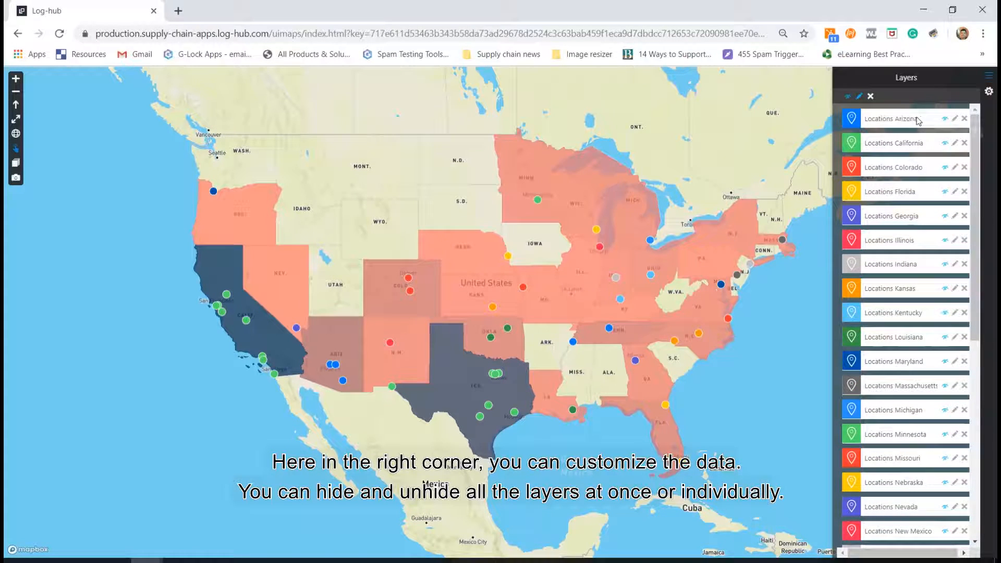
left_click(848, 96)
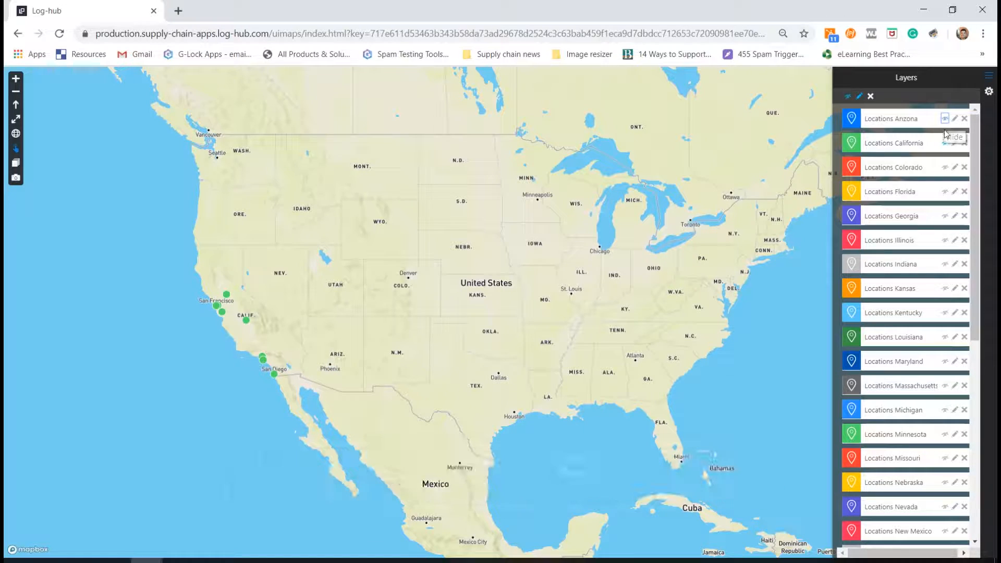
left_click(848, 97)
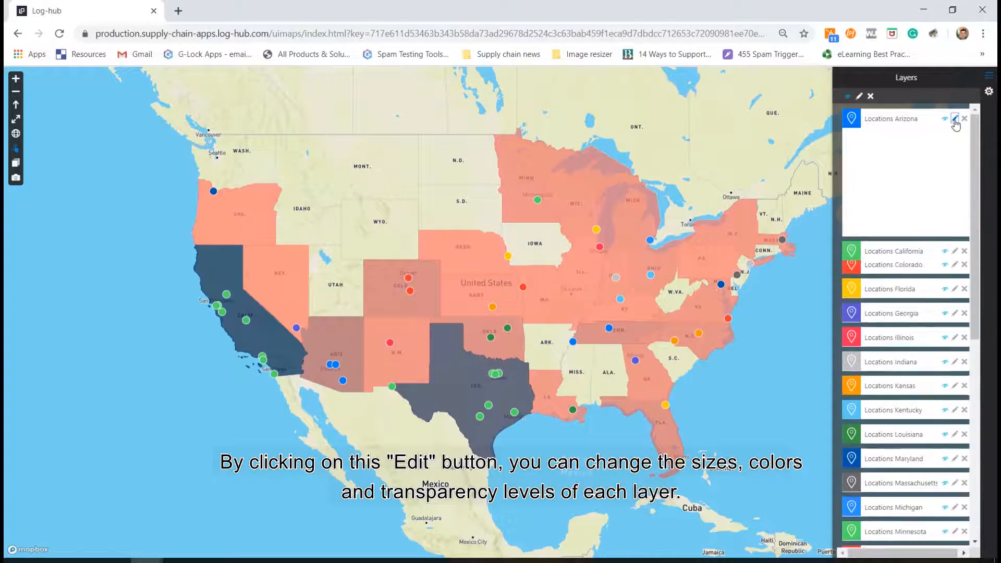
left_click(953, 119)
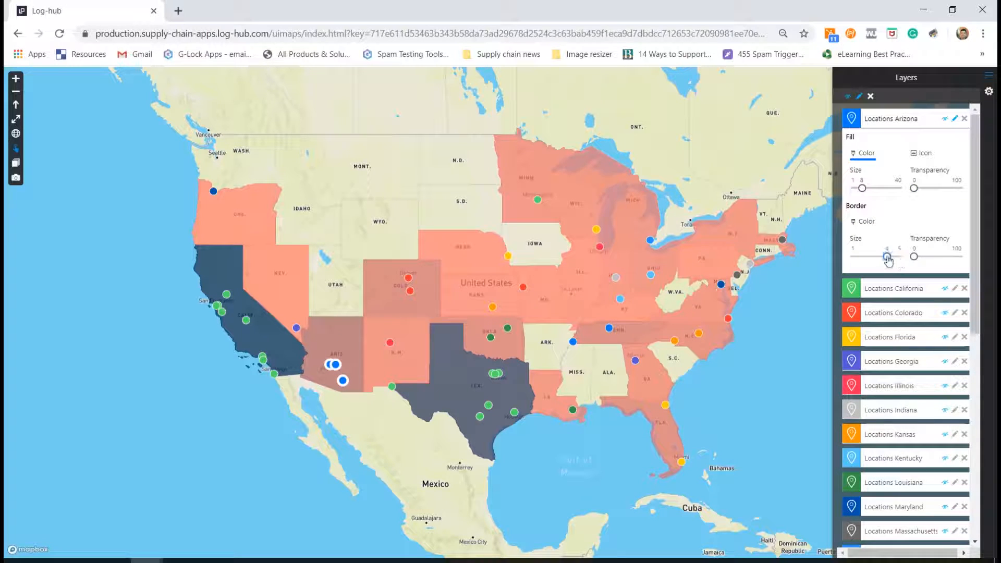
left_click_drag(889, 256, 856, 256)
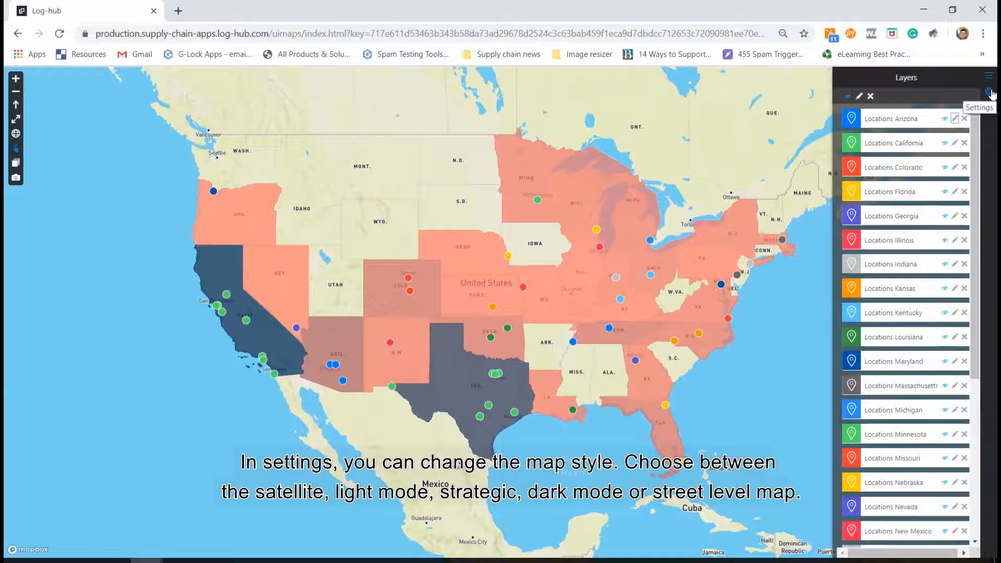
Try Light and Dark base map styles in Settings and keep Streets
left_click(991, 77)
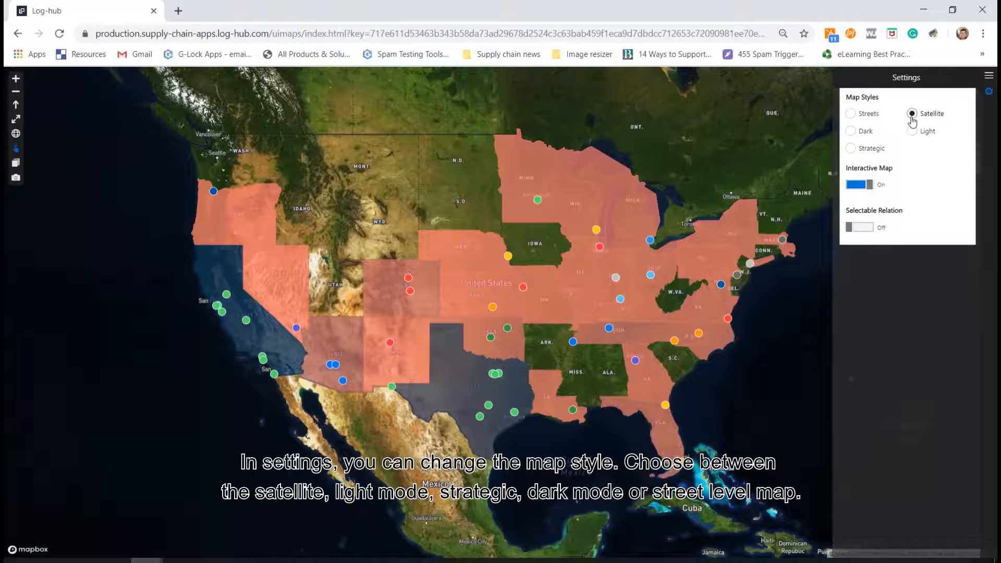
left_click(913, 131)
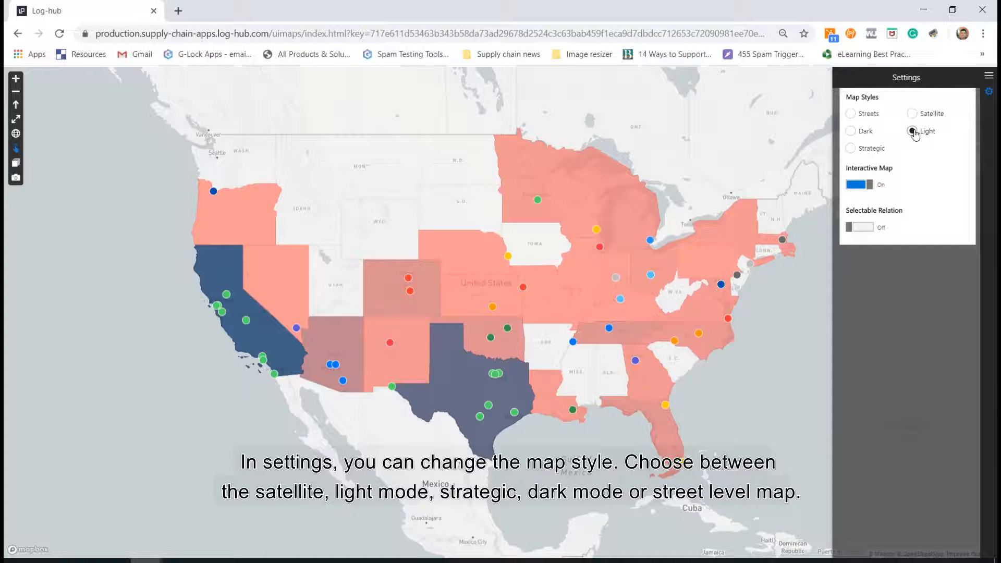
left_click(851, 131)
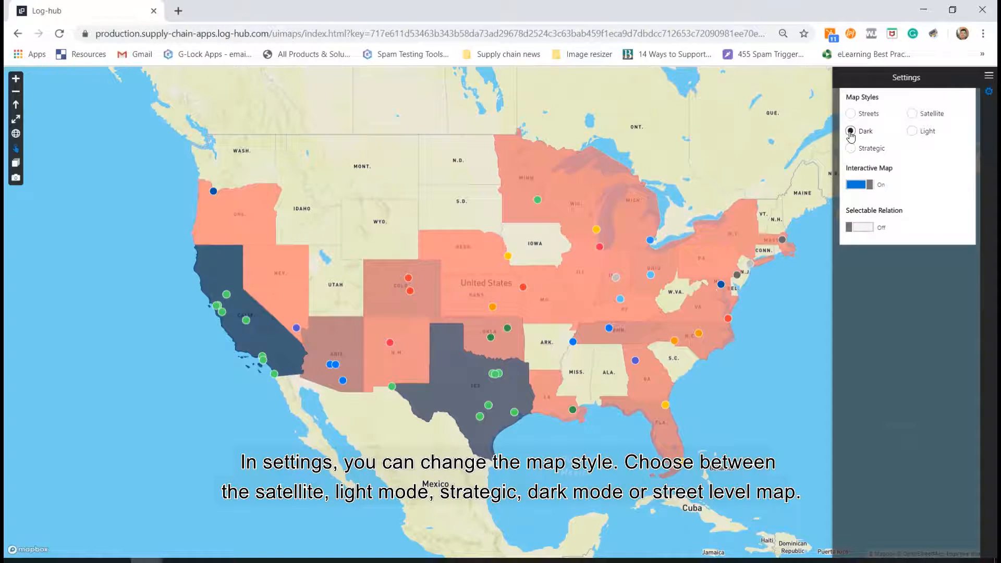
left_click(851, 113)
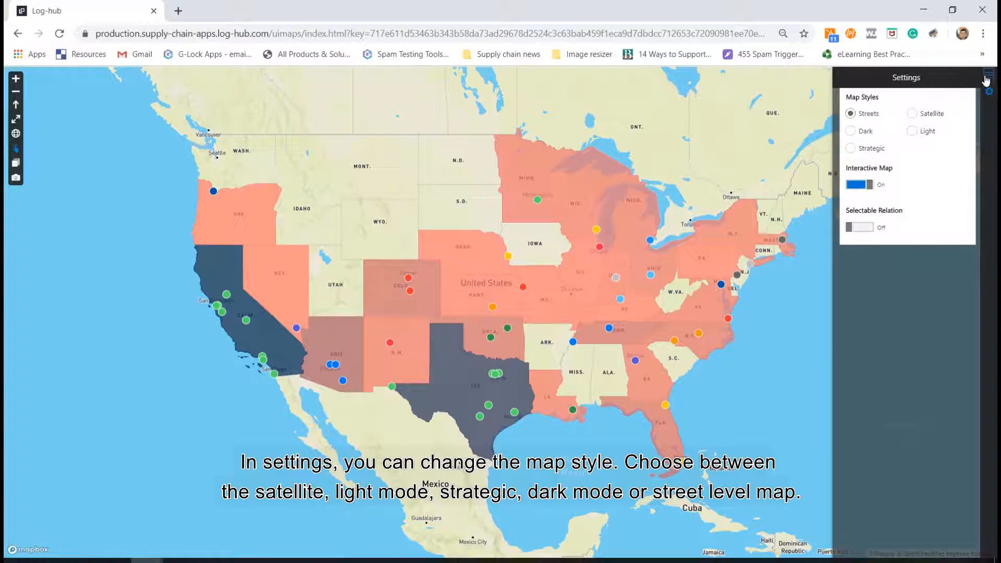
left_click(987, 80)
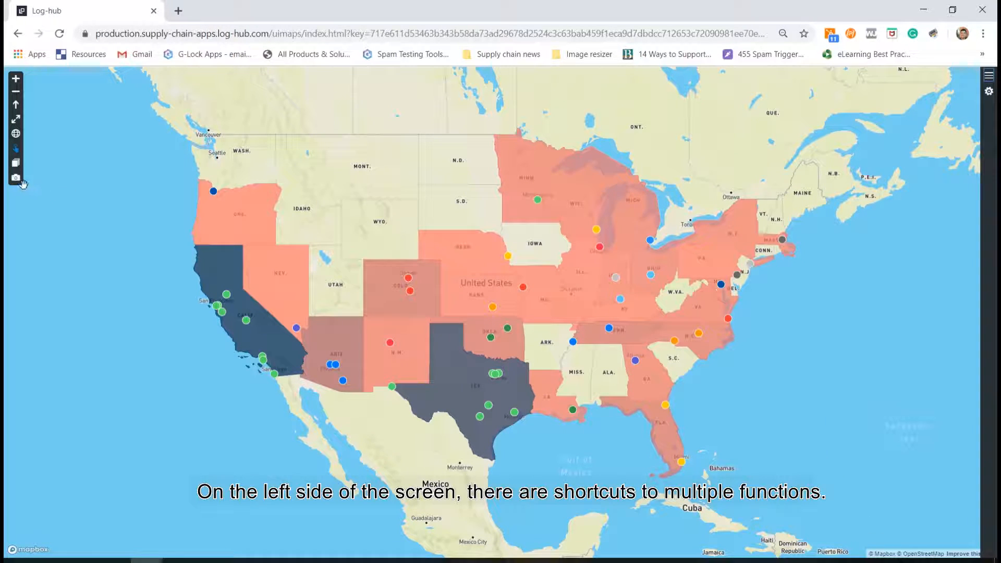
mouse_move(15, 181)
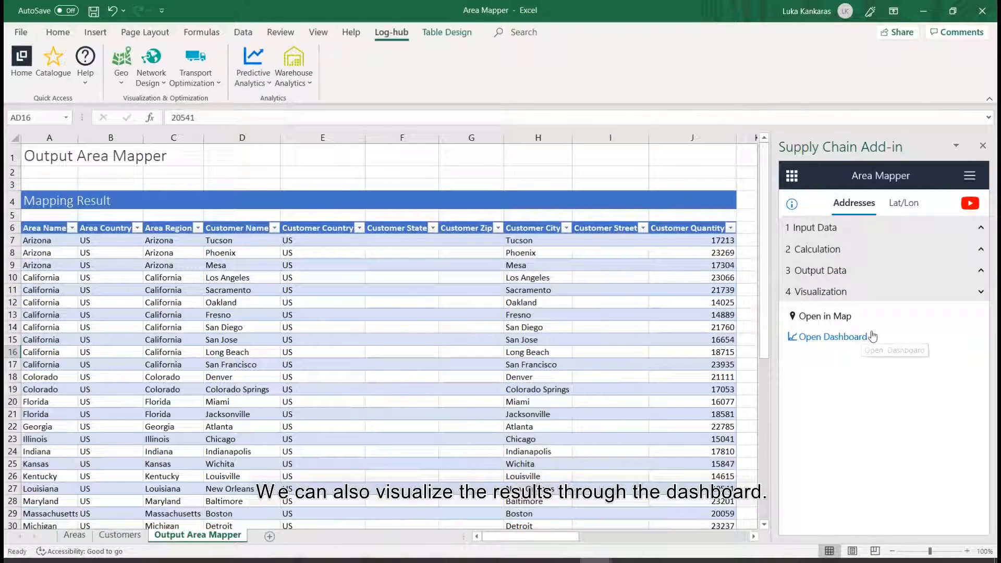
Open the Area Mapper Dashboard charting customer quantity per area
left_click(831, 336)
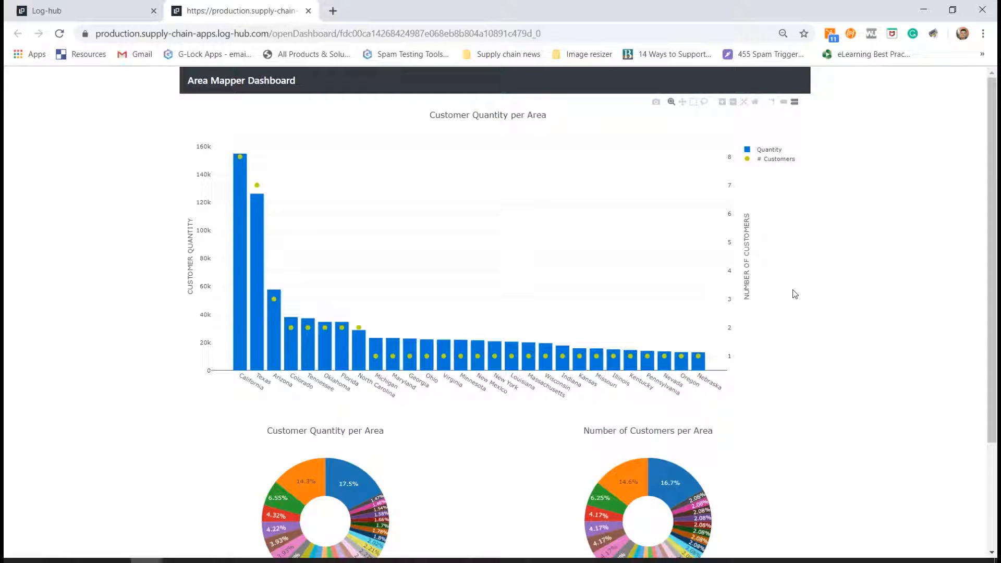